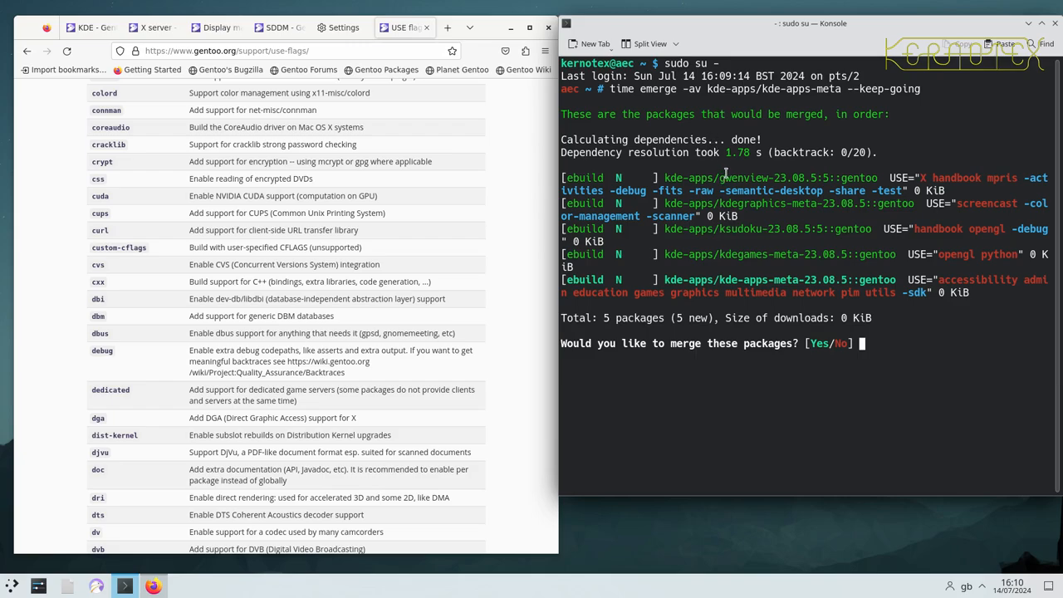
pyautogui.moveTo(729, 204)
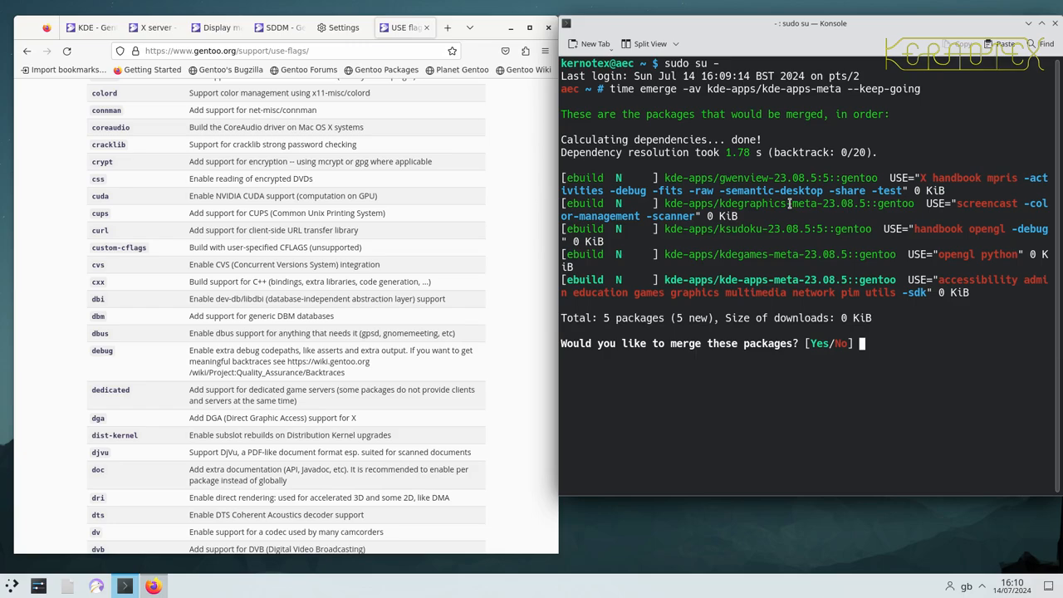
pyautogui.moveTo(728, 254)
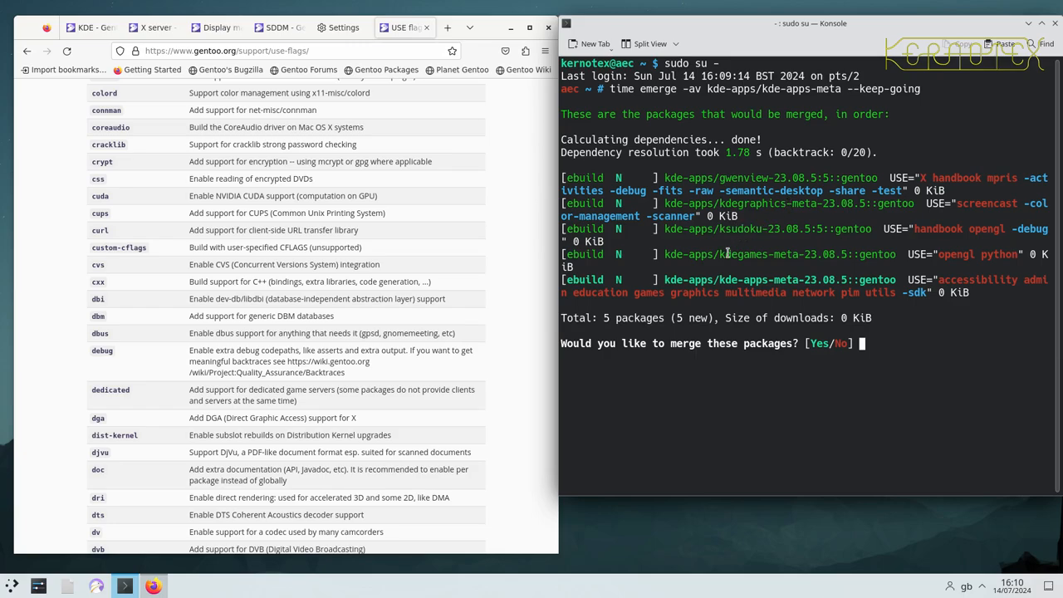
pyautogui.moveTo(787, 251)
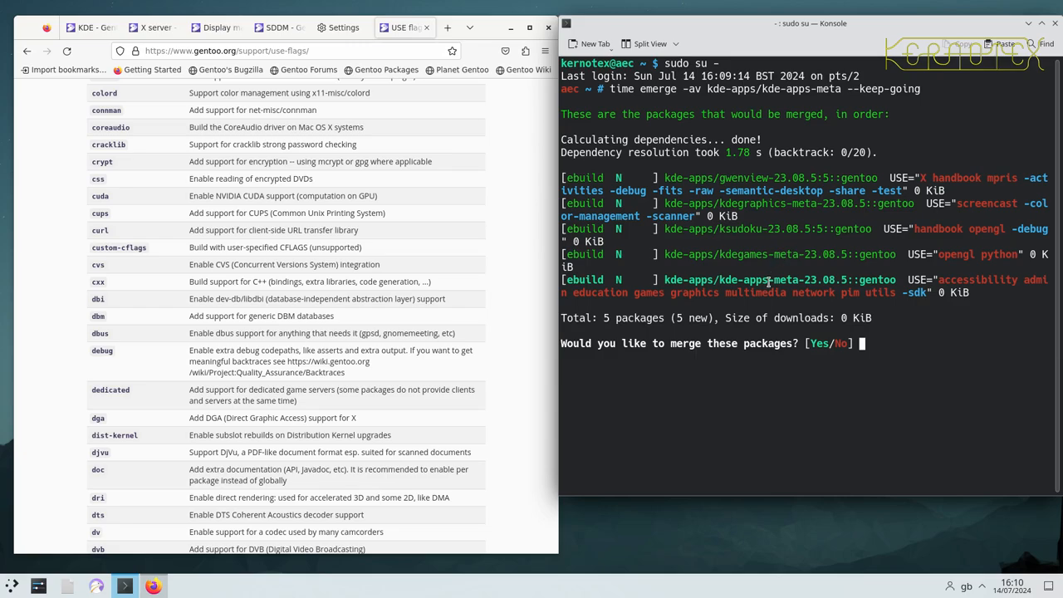
pyautogui.moveTo(764, 280)
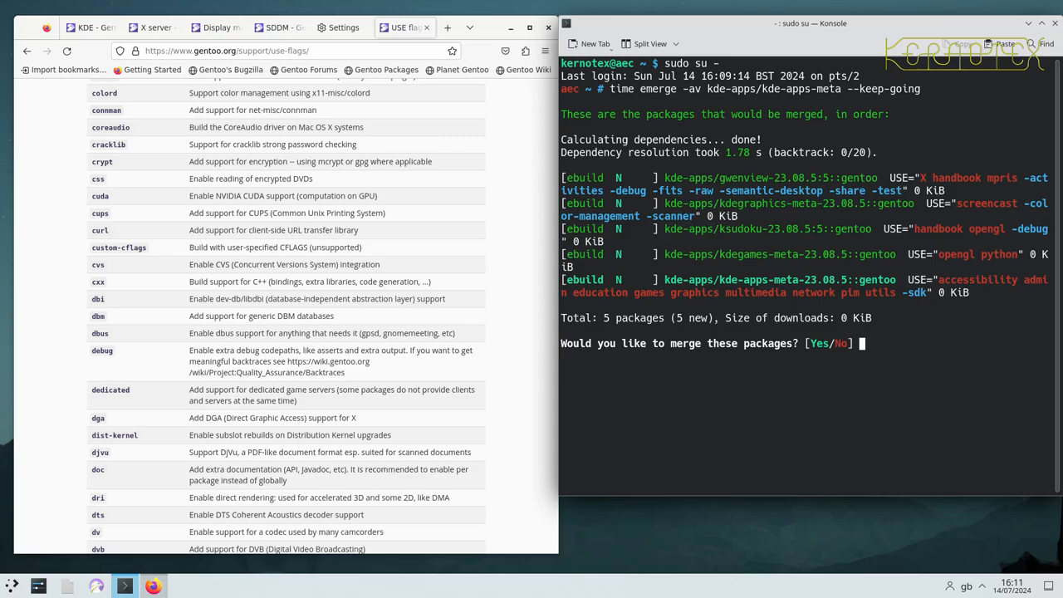
# Step: Answer Yes, then set Konsole's scrollback history to Unlimited and confirm
pyautogui.write('Yes')
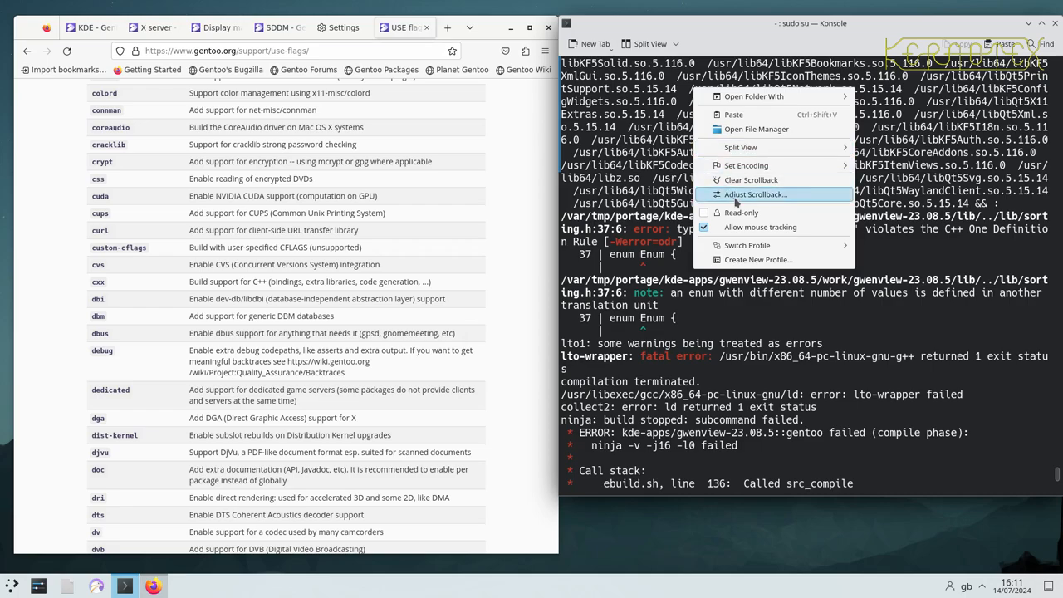
pyautogui.click(755, 194)
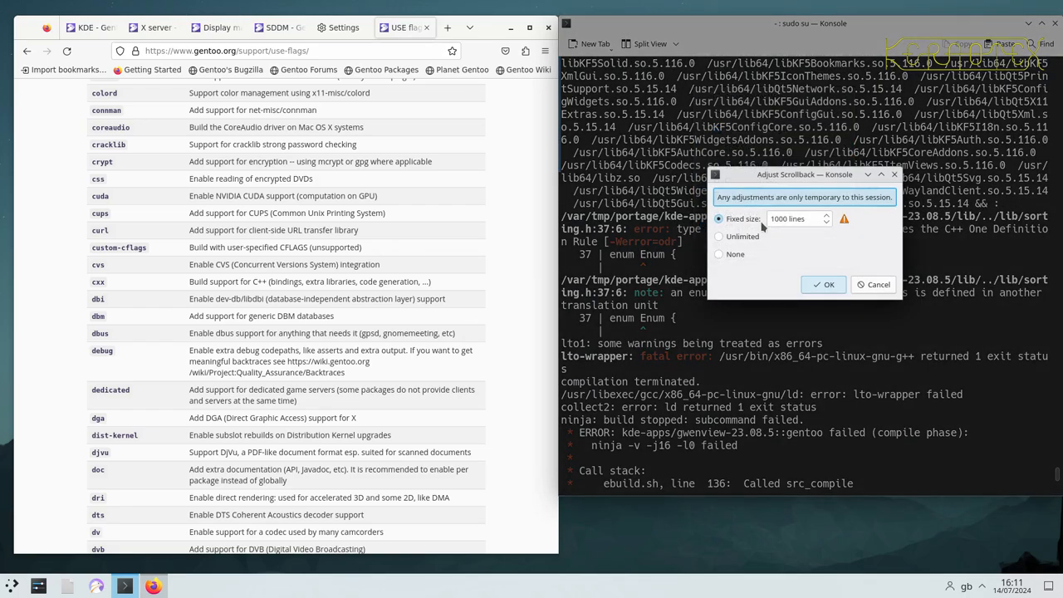
pyautogui.click(719, 236)
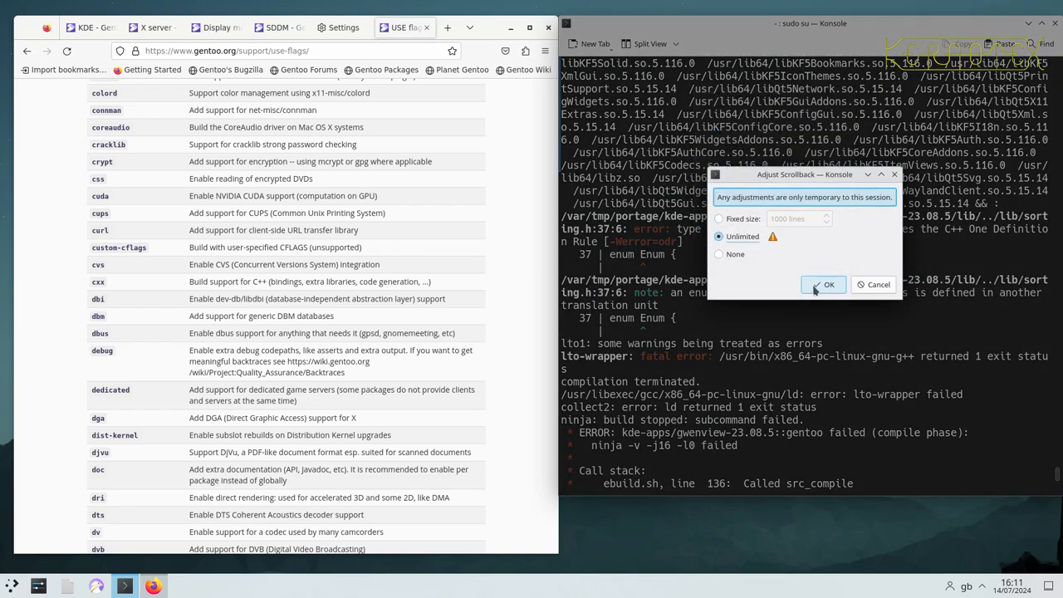
pyautogui.click(828, 284)
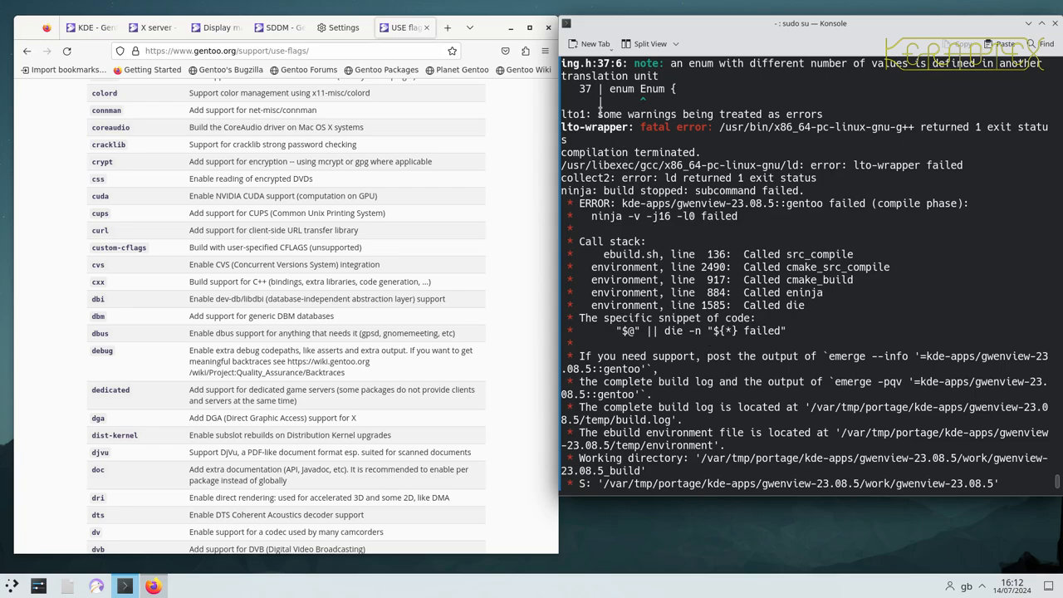
# Step: Scroll the emerge output until it reports five packages failed, with timing
pyautogui.scroll(-3)
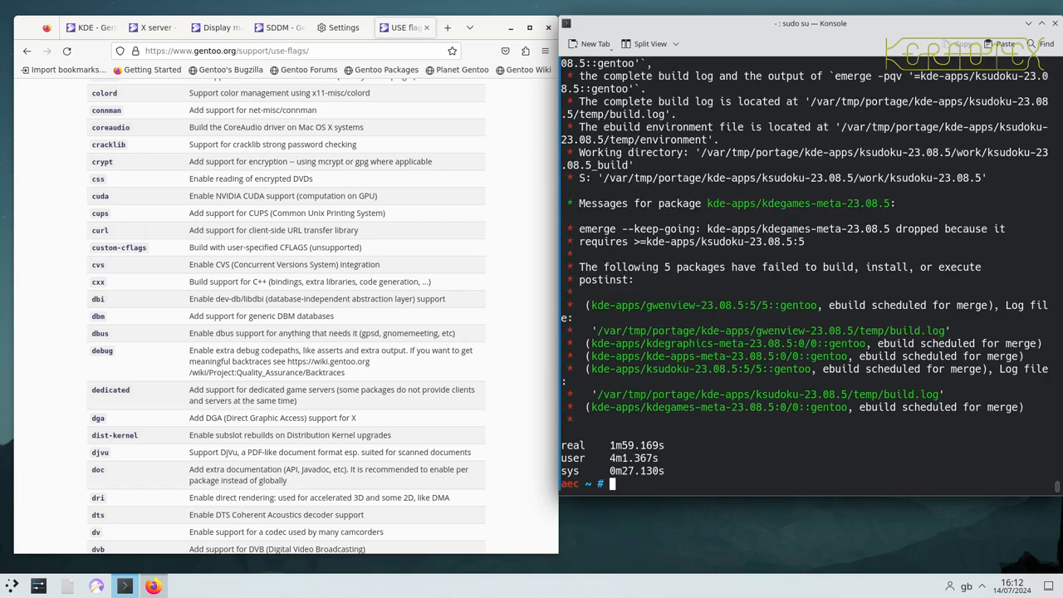
# Step: Enter the vi command for /etc/portage/make.conf
pyautogui.write('vi')
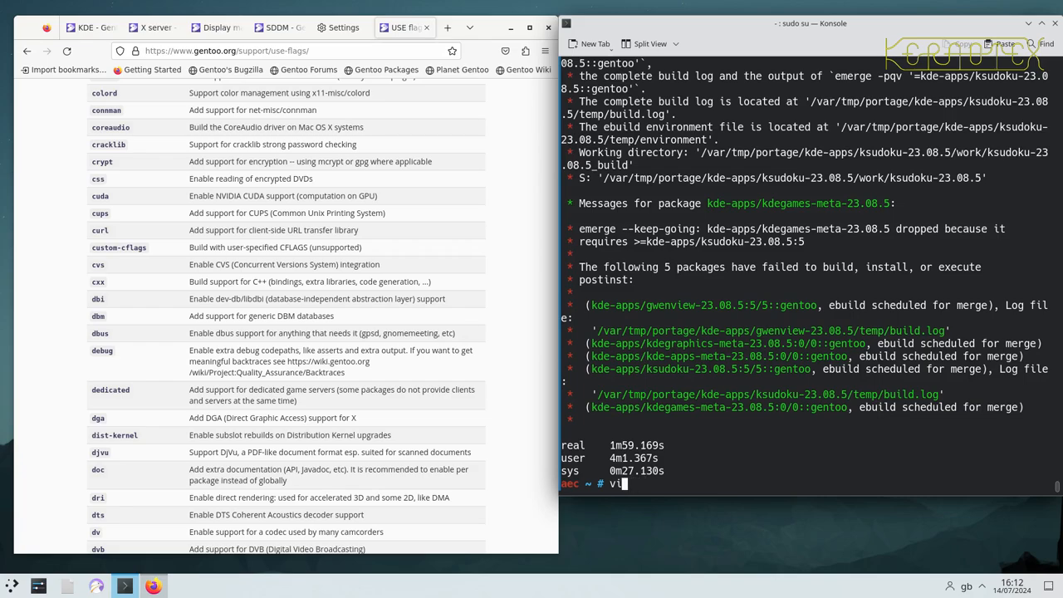
pyautogui.write('/etc/')
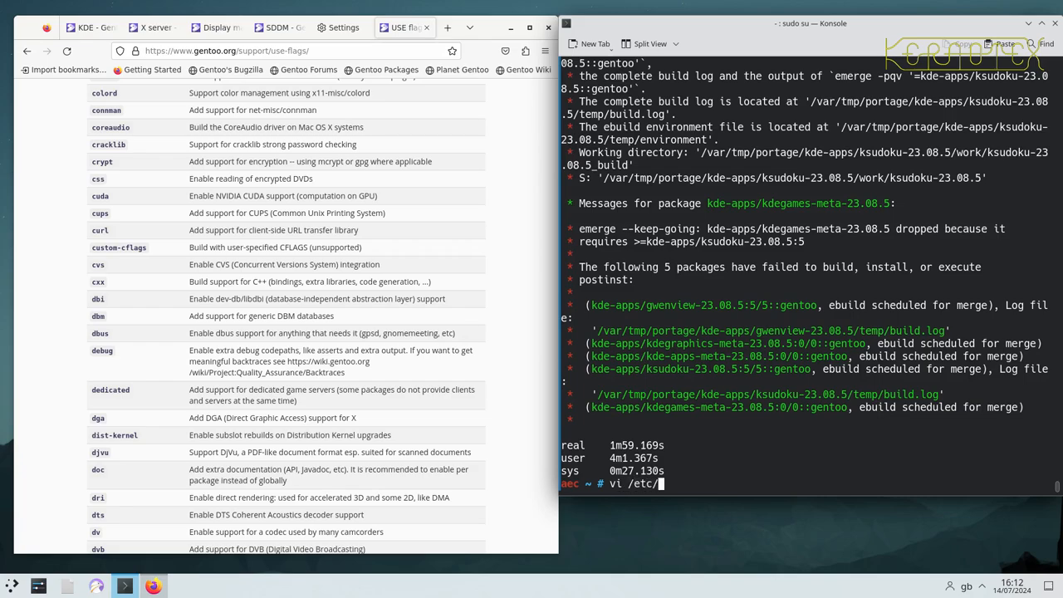
pyautogui.write('portage/')
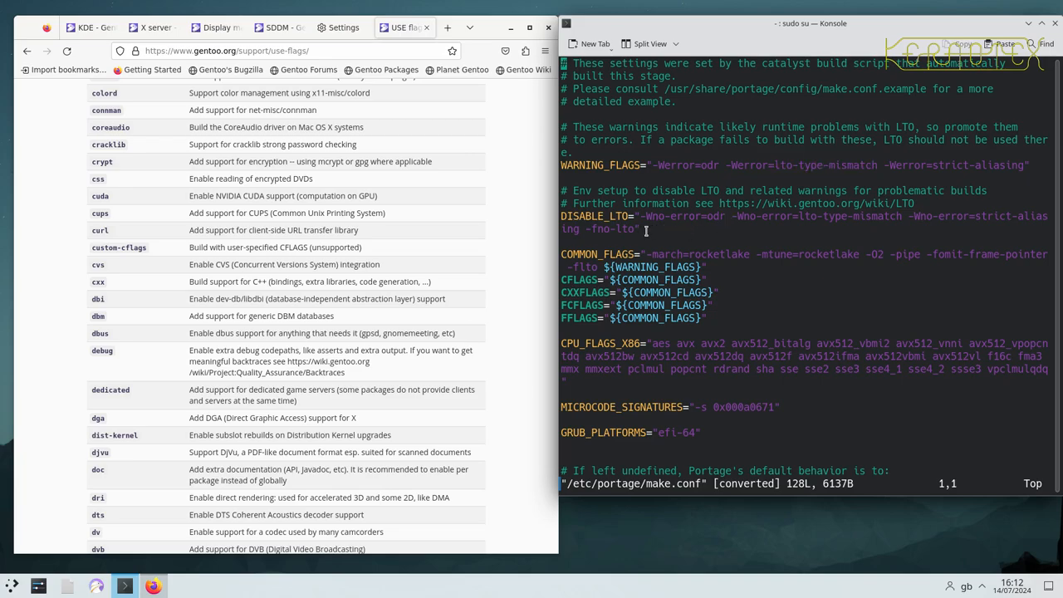
# Step: Select the Gentoo wiki LTO link in the make.conf comment for copying
pyautogui.doubleClick(625, 229)
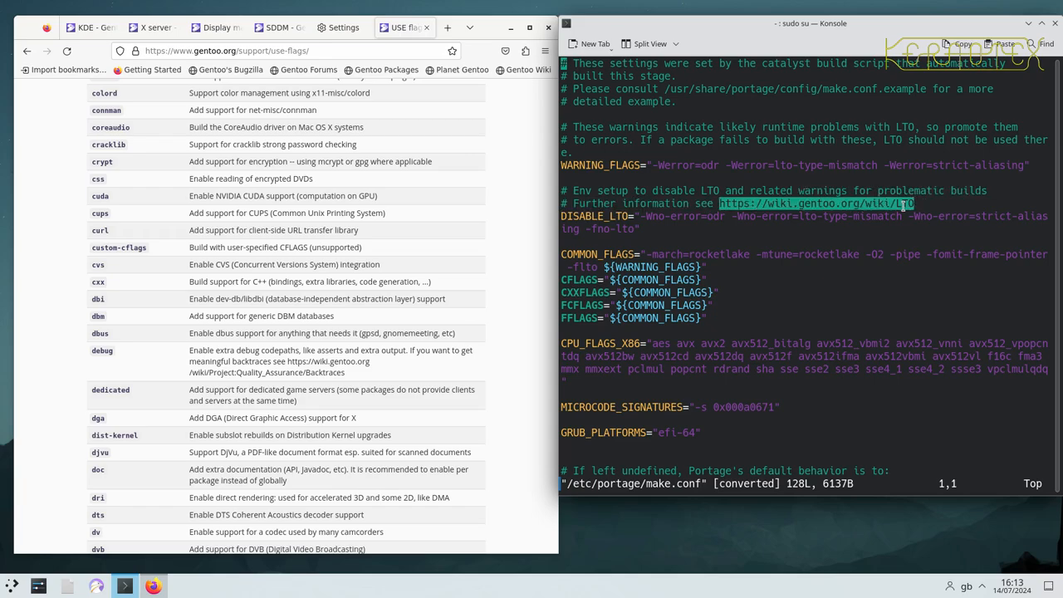
pyautogui.rightClick(902, 203)
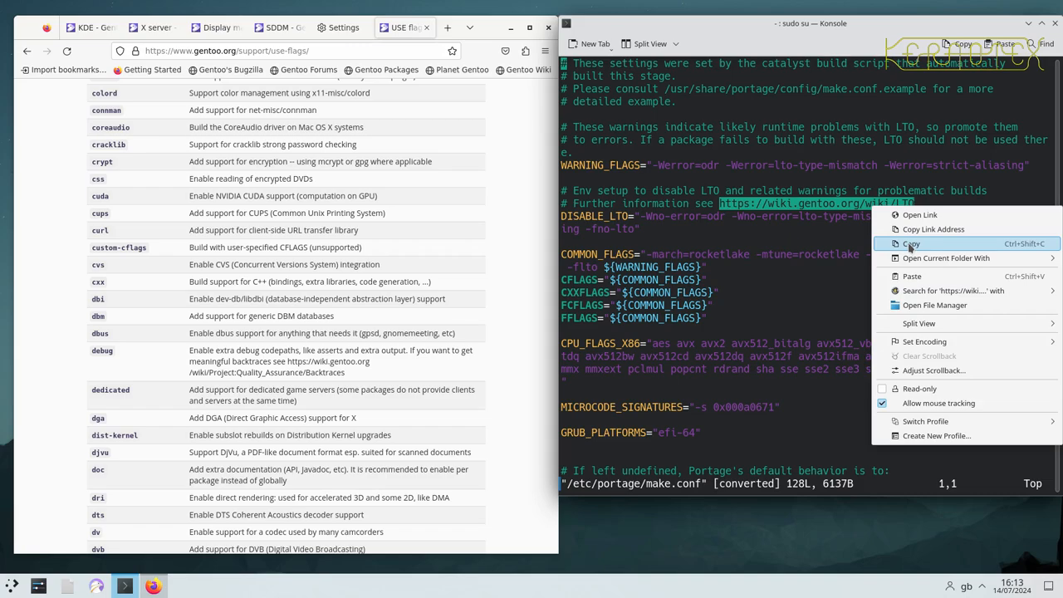
pyautogui.moveTo(910, 231)
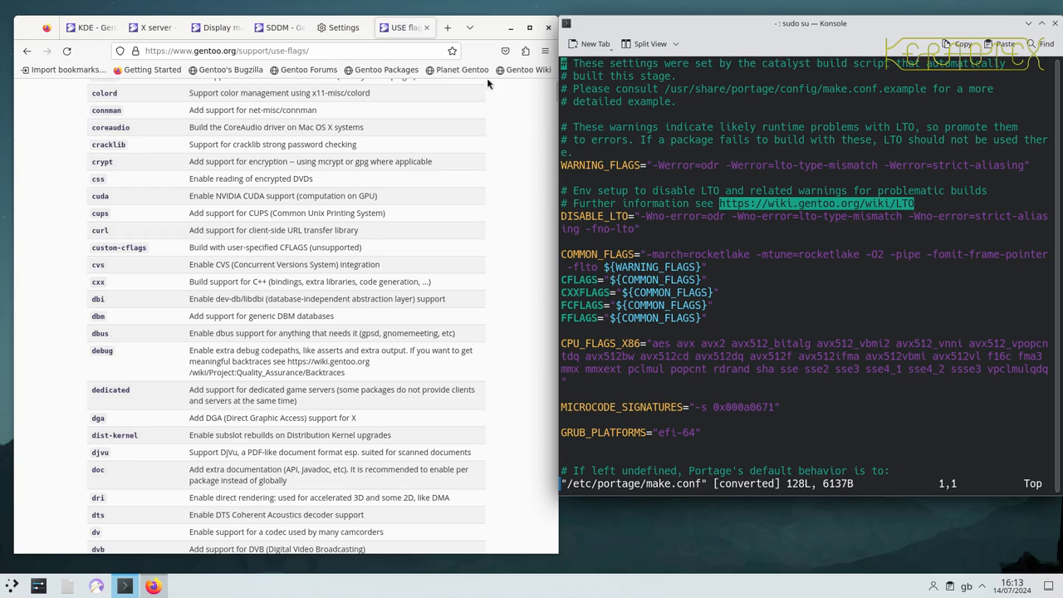
# Step: Load the copied LTO wiki link in a new Firefox tab
pyautogui.click(447, 28)
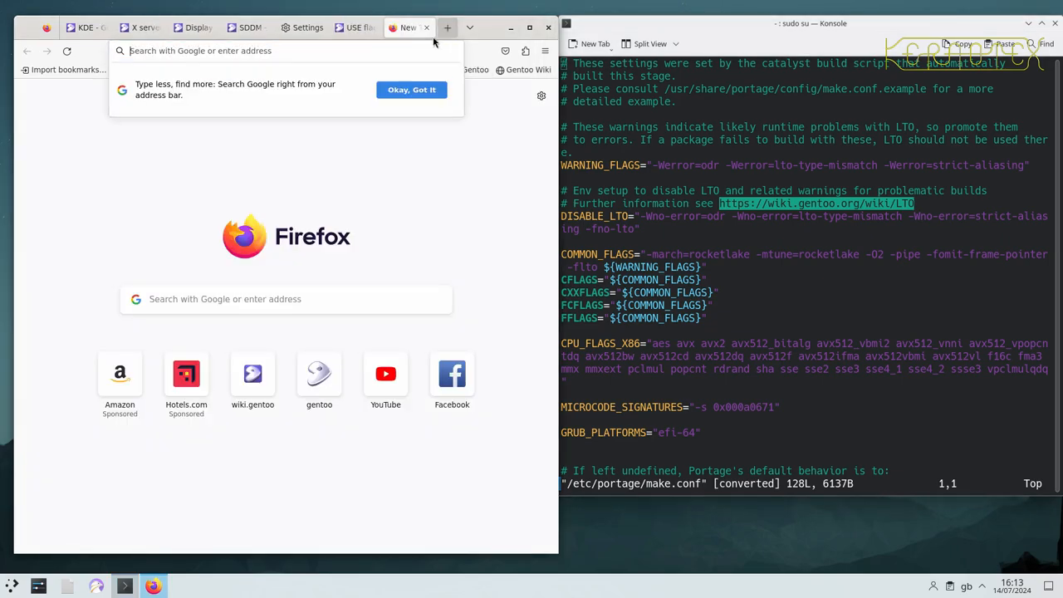
pyautogui.rightClick(286, 51)
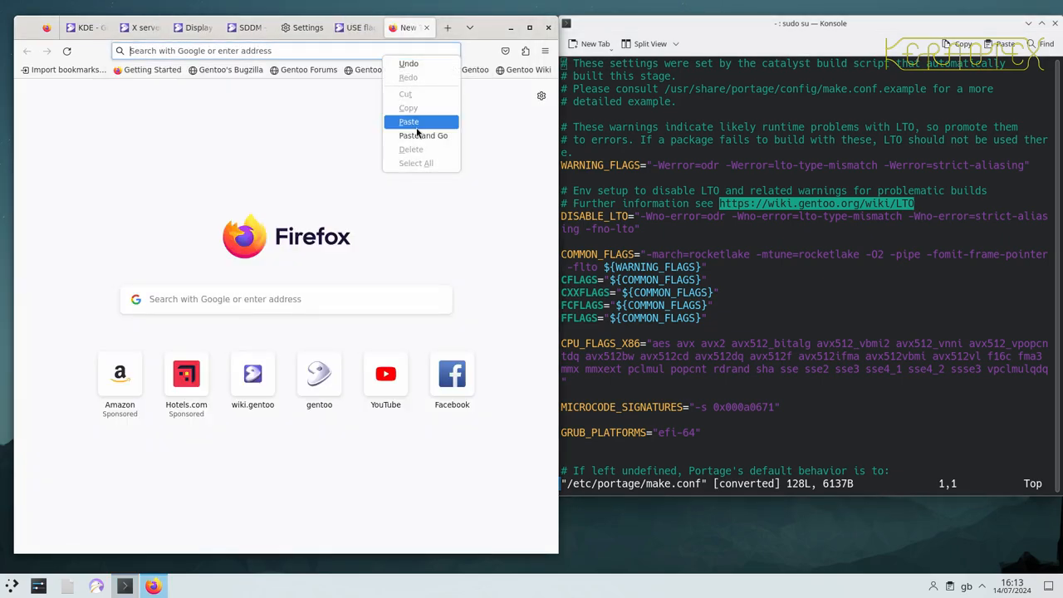
pyautogui.click(423, 136)
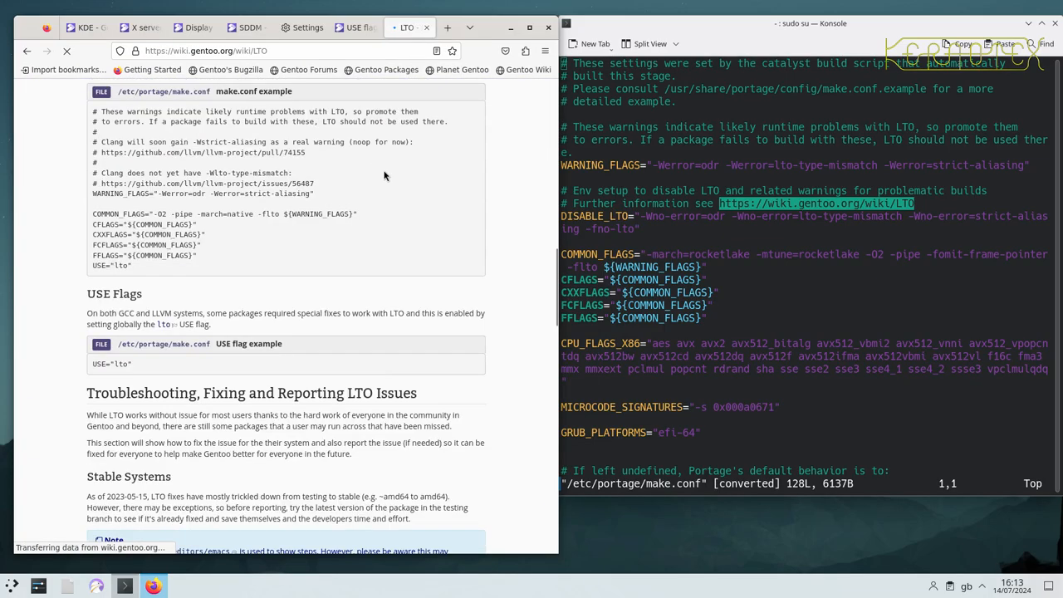
# Step: Scroll the LTO article down to the Disable LTO per Package section
pyautogui.scroll(-3)
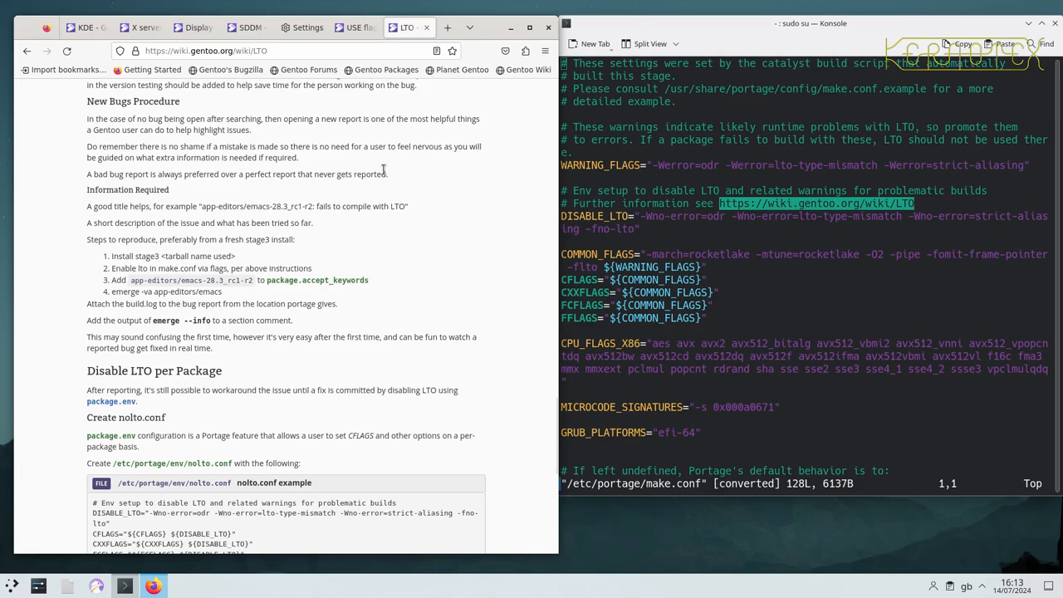
pyautogui.scroll(-3)
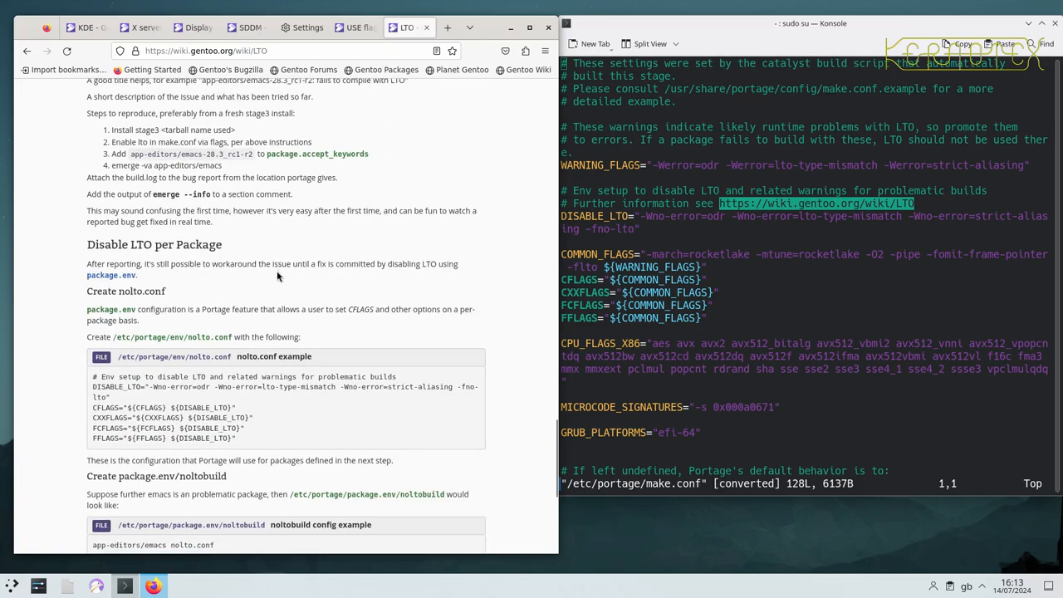
pyautogui.scroll(-3)
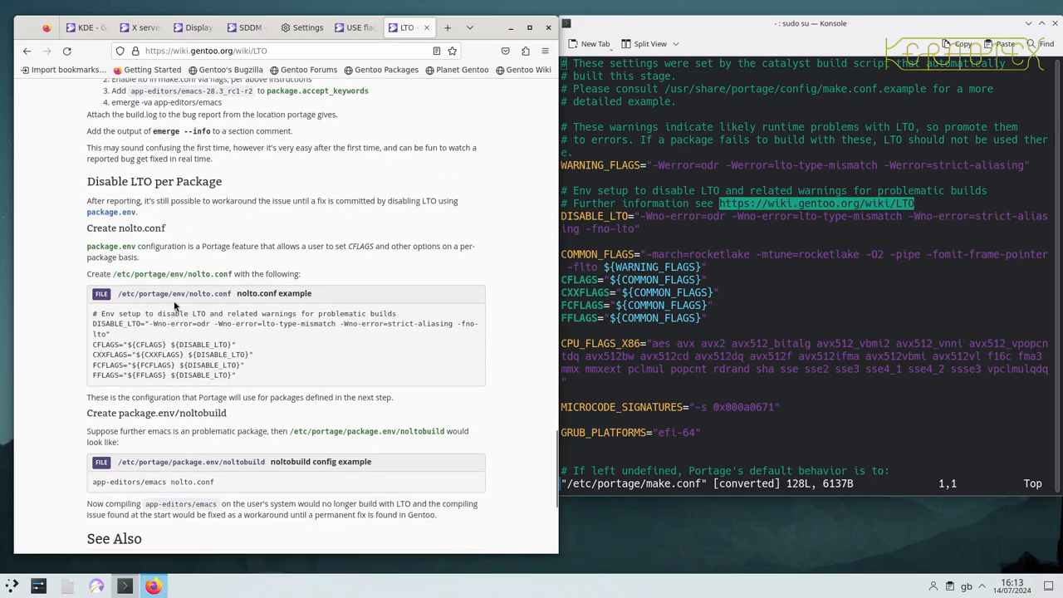
pyautogui.scroll(-3)
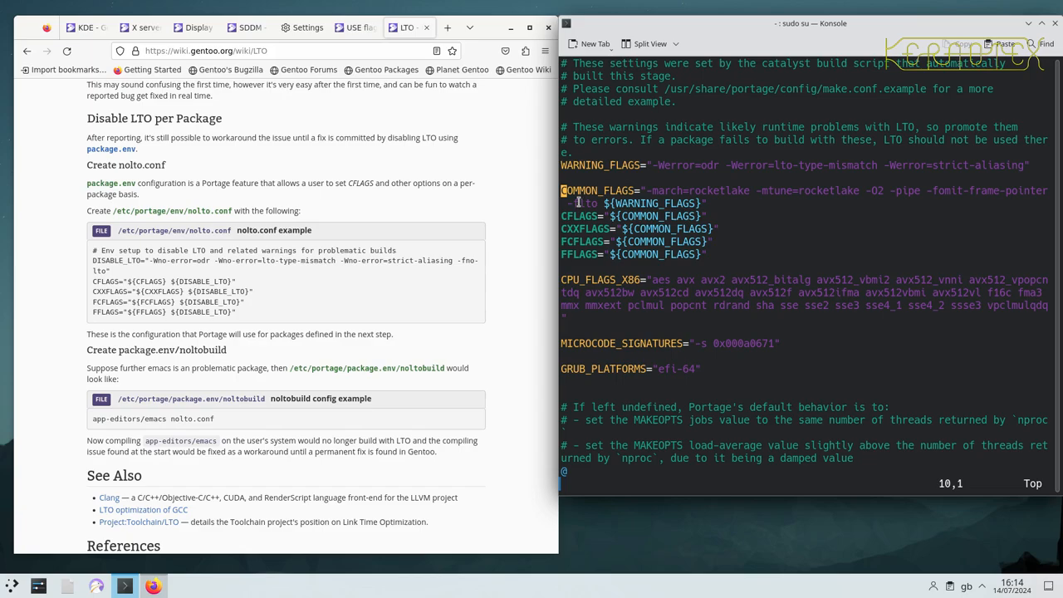
# Step: Select the -flto flag in make.conf's COMMON_FLAGS line
pyautogui.doubleClick(582, 203)
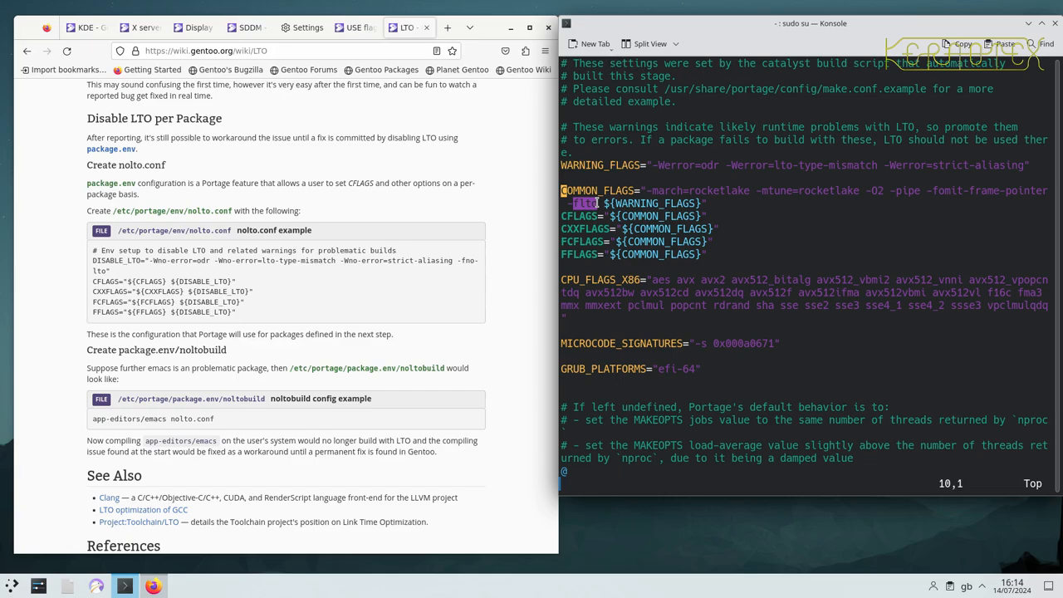
pyautogui.moveTo(654, 164)
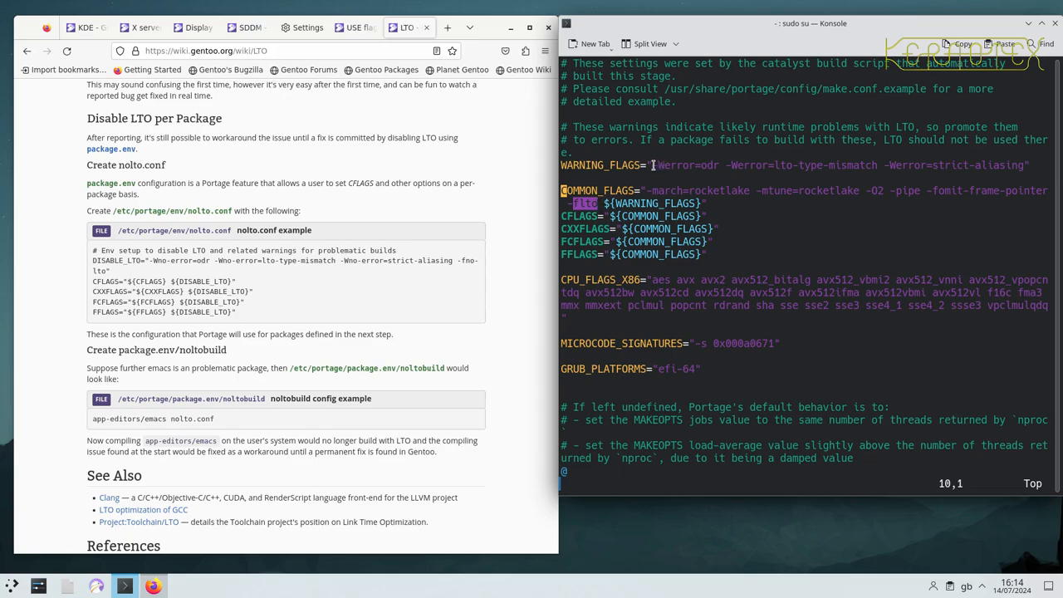
pyautogui.moveTo(662, 165)
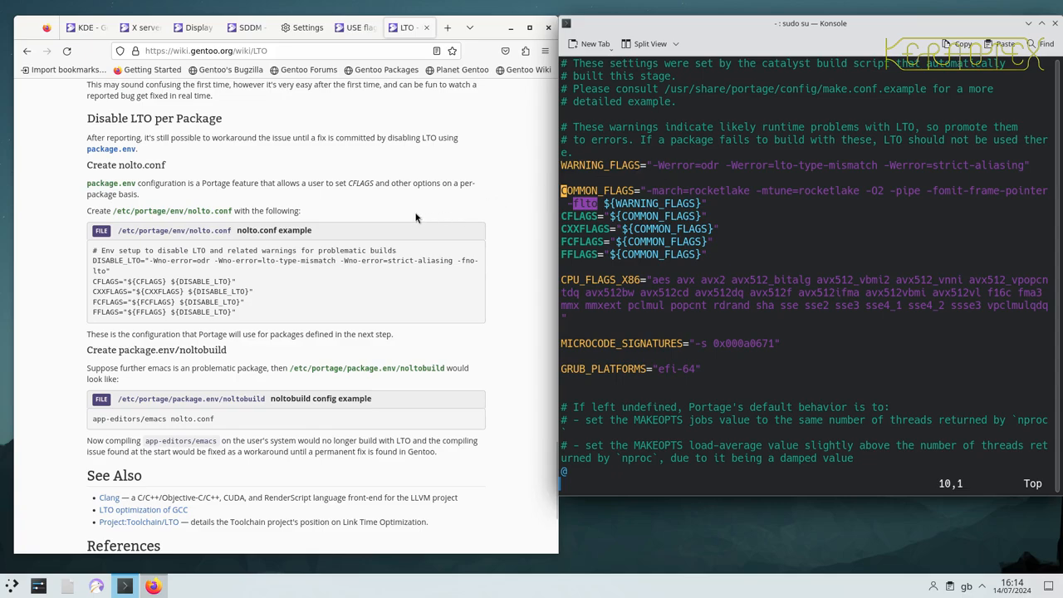
# Step: Scroll through the LTO wiki article to its nolto.conf examples and References
pyautogui.scroll(-3)
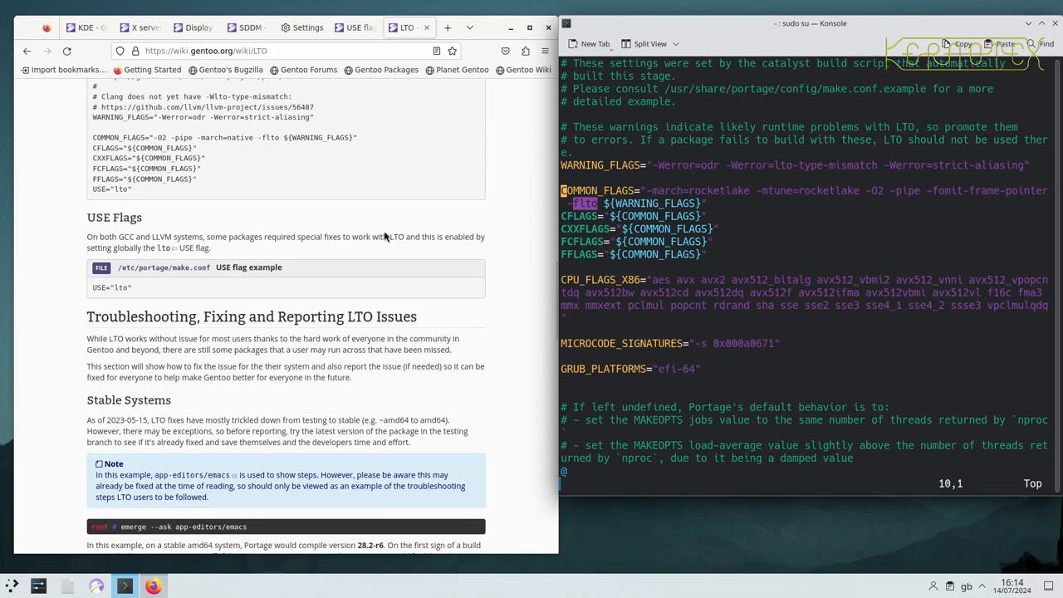
pyautogui.scroll(3)
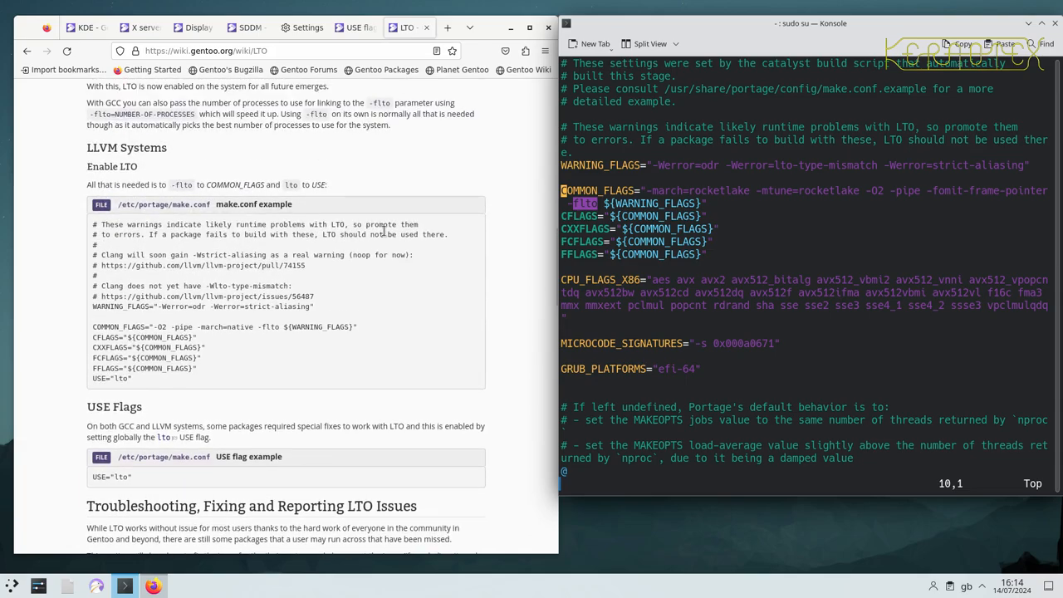
pyautogui.scroll(3)
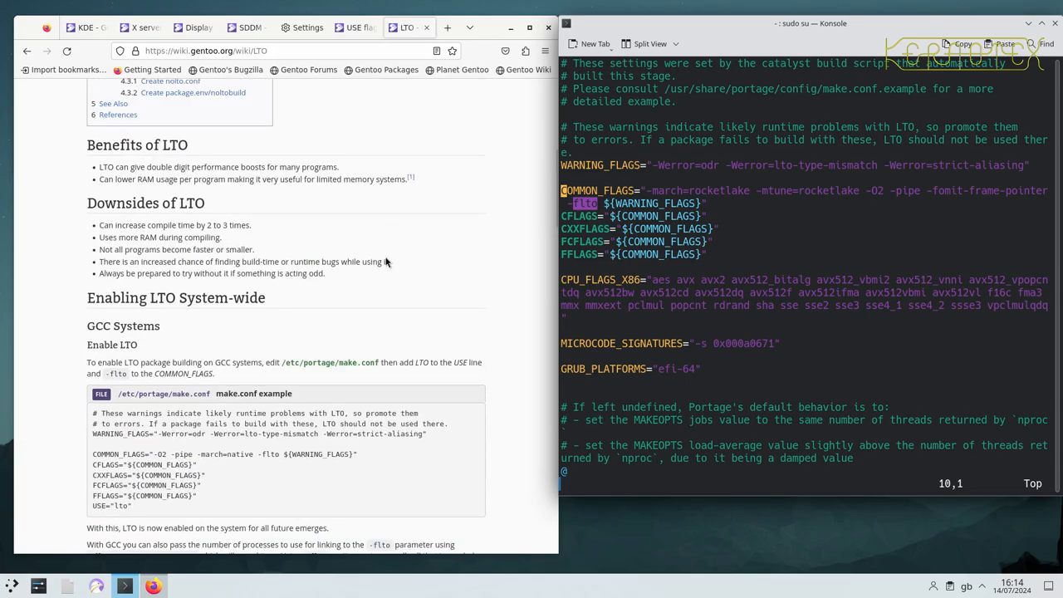
pyautogui.scroll(-3)
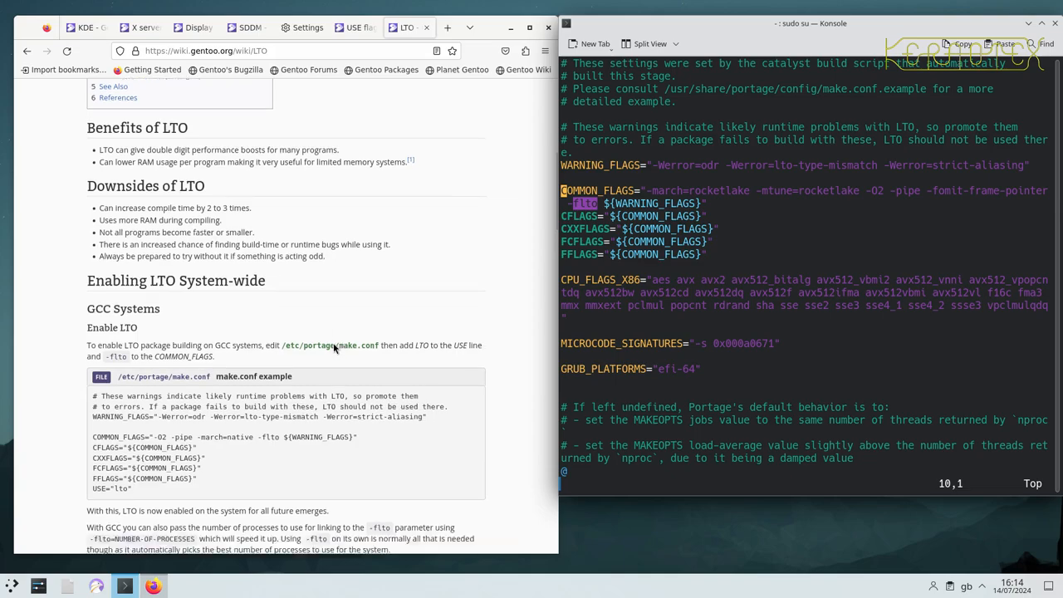
pyautogui.scroll(-3)
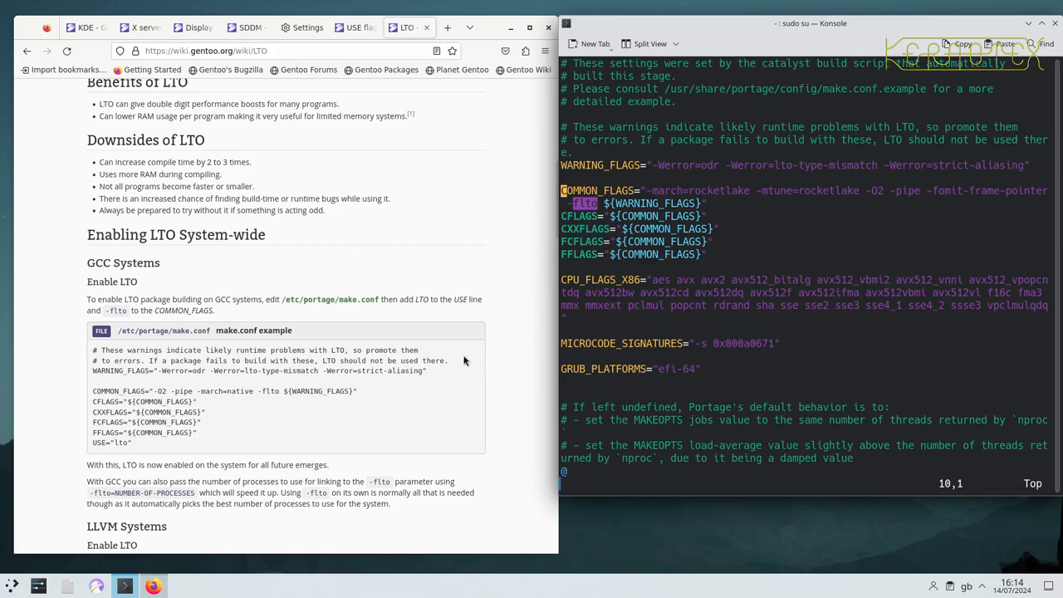
pyautogui.scroll(-3)
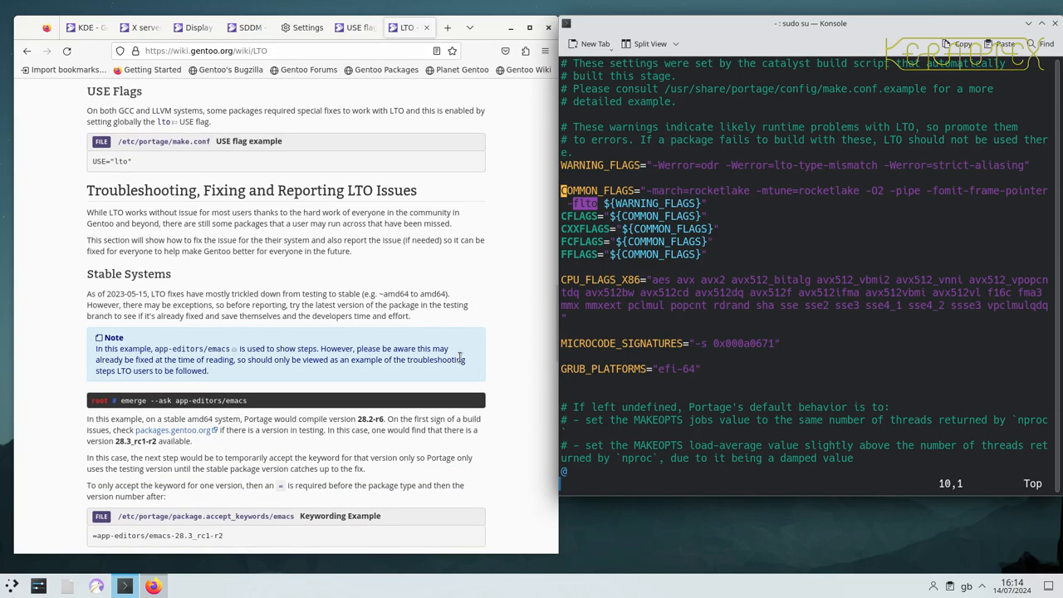
pyautogui.scroll(-3)
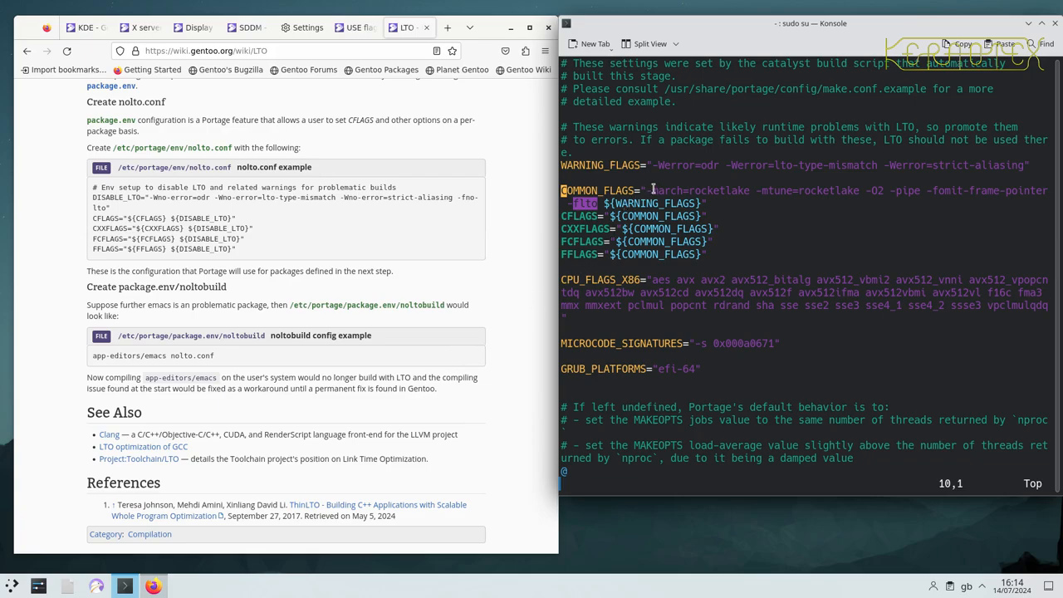
pyautogui.moveTo(476, 256)
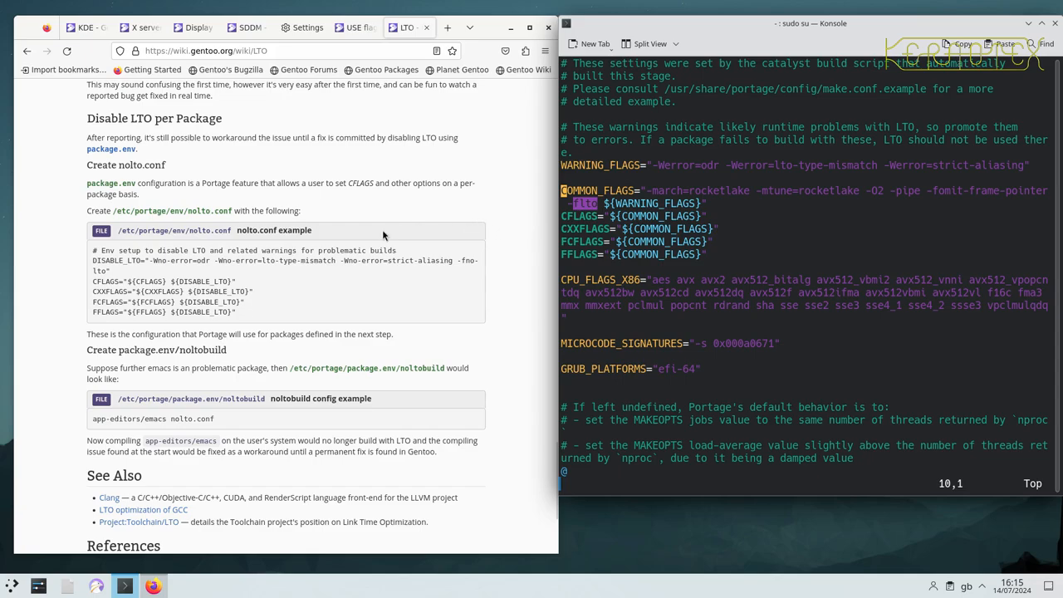
pyautogui.moveTo(198, 232)
pyautogui.write('vi')
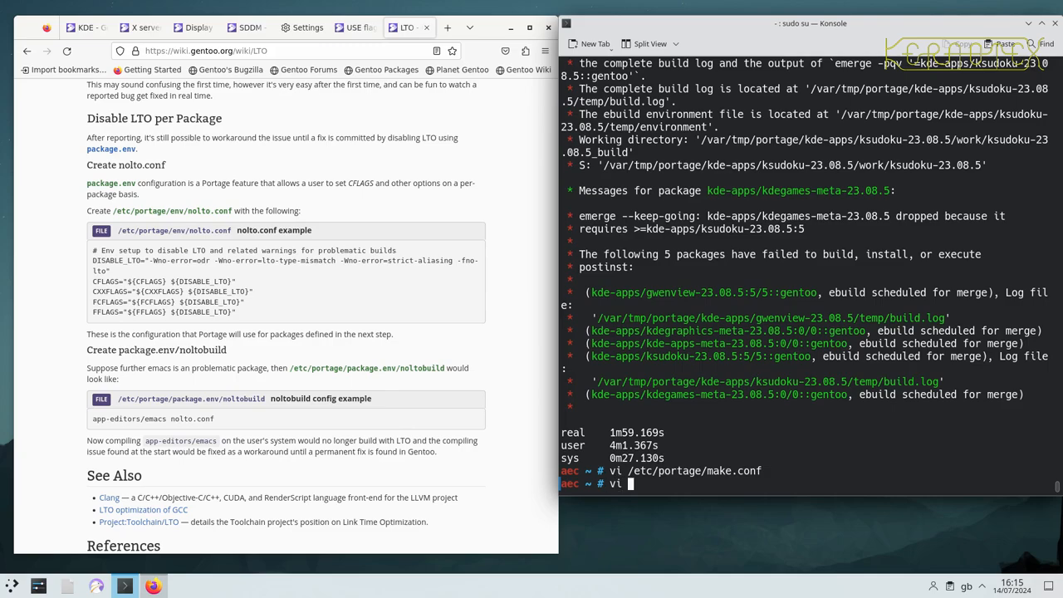
# Step: Type the vi path /etc/portage/env/nolto.conf, correcting the mistaken UTF8.conf completion
pyautogui.write('/etc/poe')
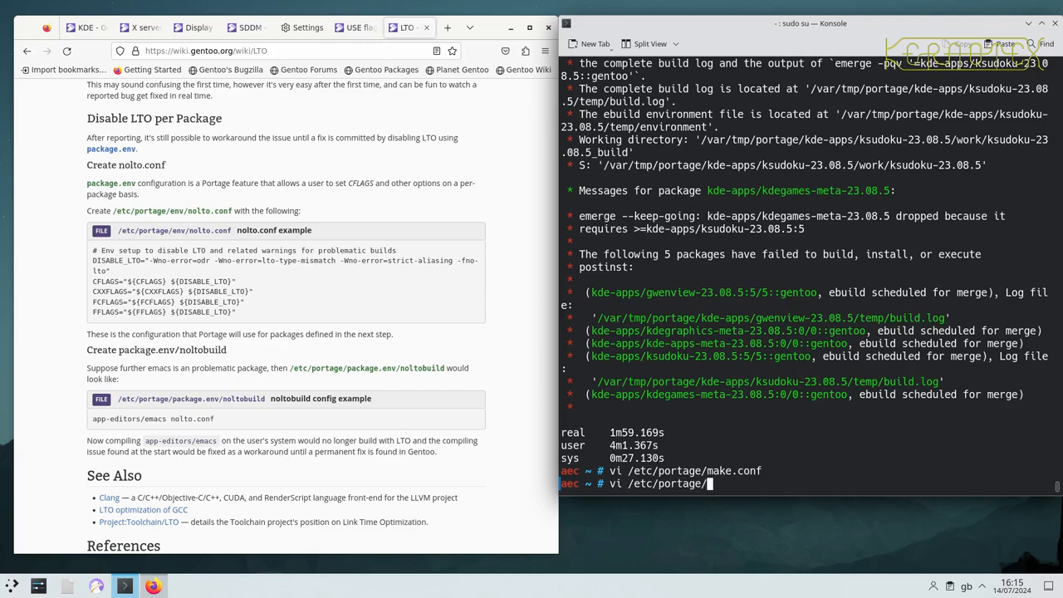
pyautogui.write('env/UTF8.conf')
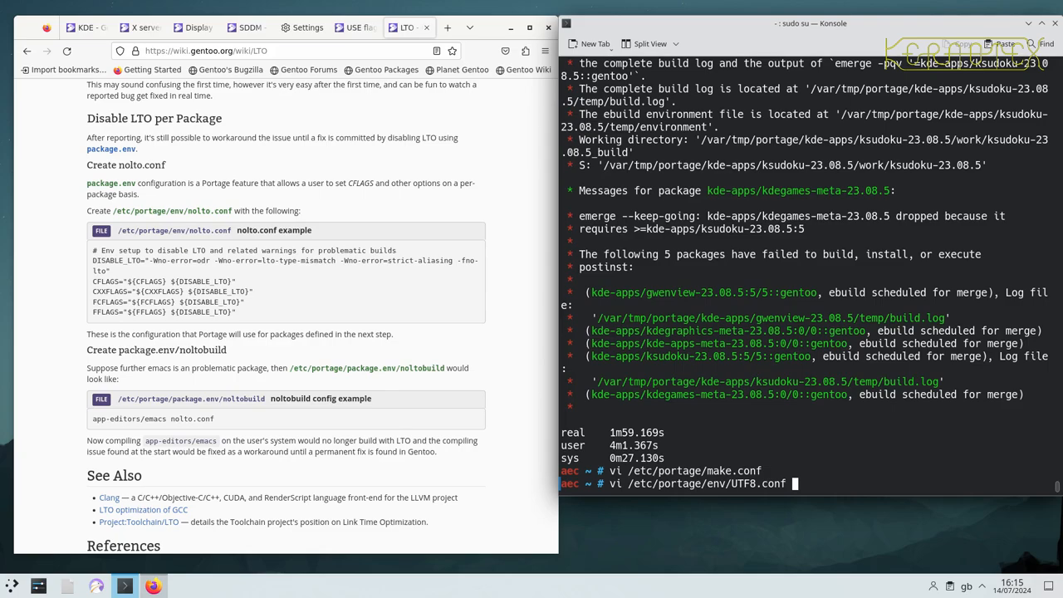
pyautogui.press('BackSpace')
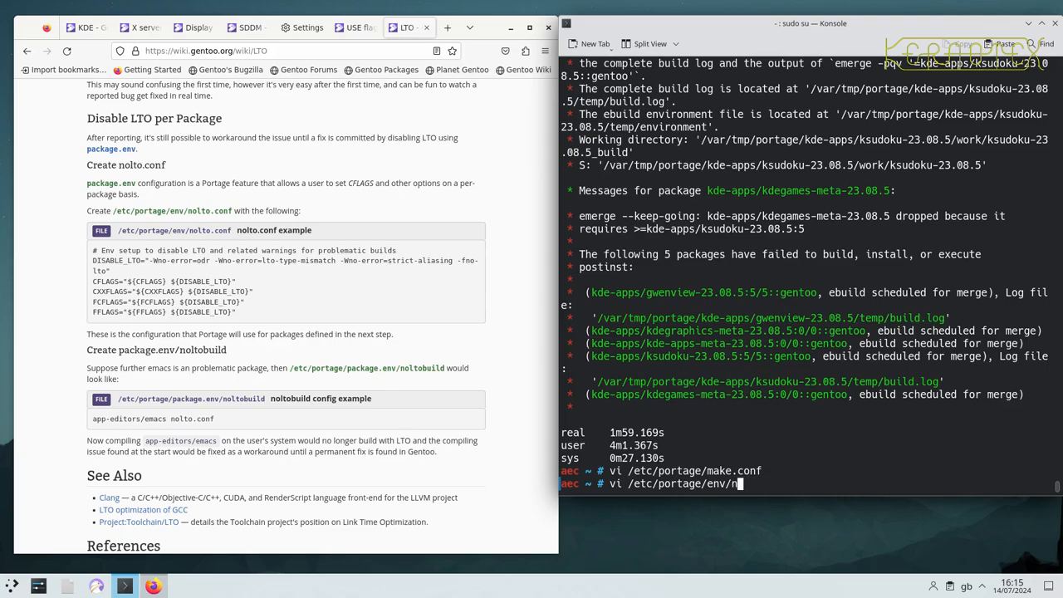
pyautogui.write('olt')
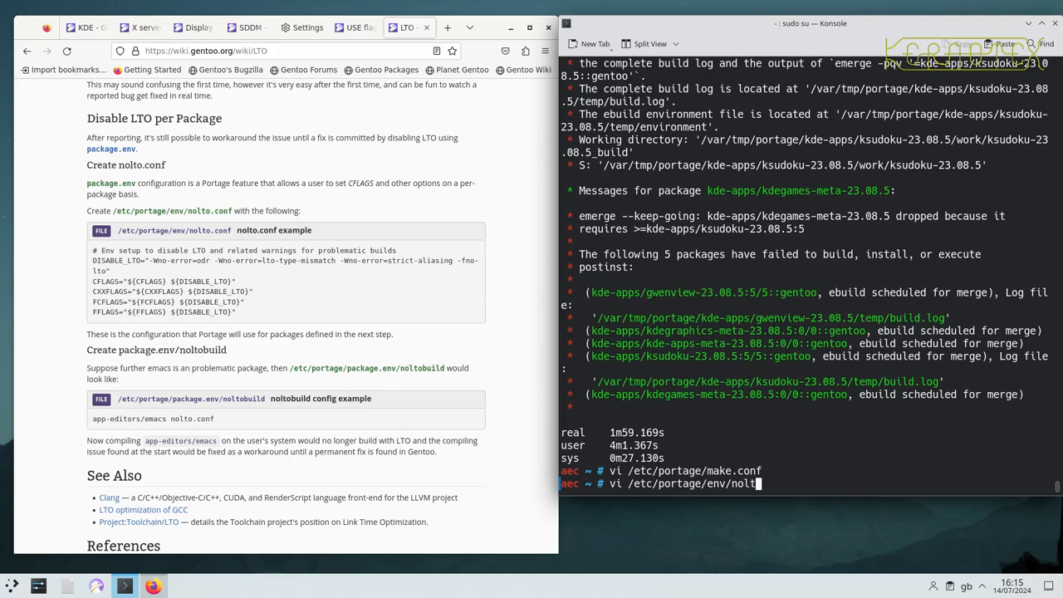
pyautogui.write('o.conf')
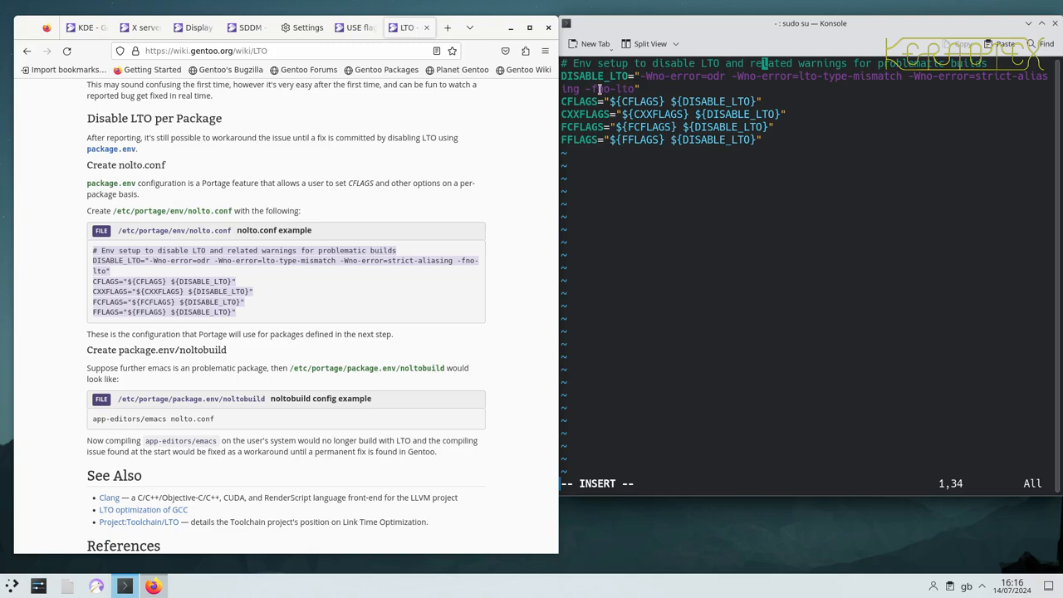
# Step: Double-click in the nolto.conf buffer holding the DISABLE_LTO and FLAGS lines
pyautogui.doubleClick(617, 89)
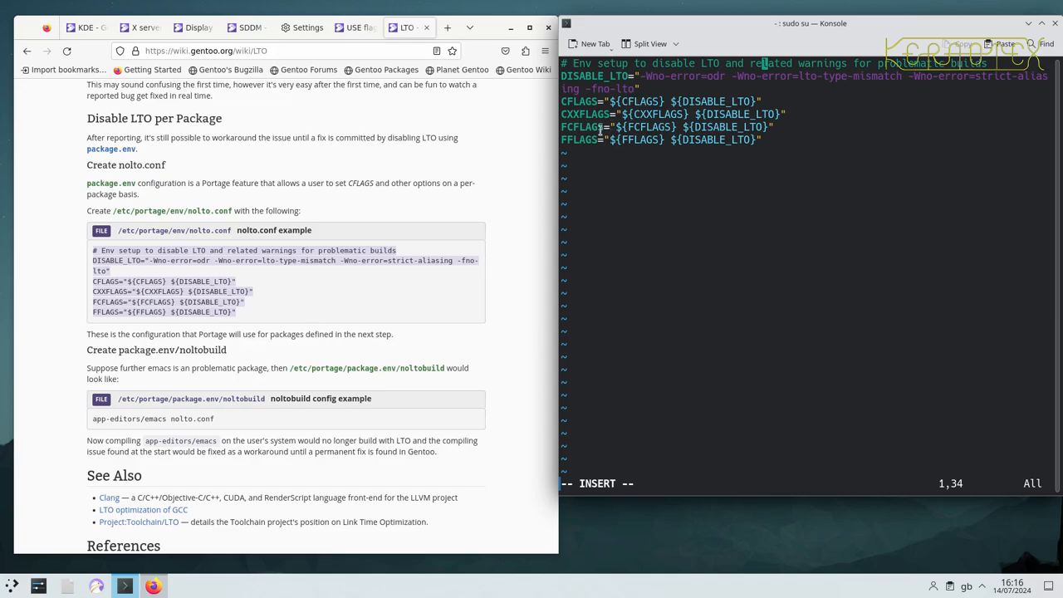
# Step: Scroll the Konsole output while closing nolto.conf and returning to the root prompt
pyautogui.scroll(-3)
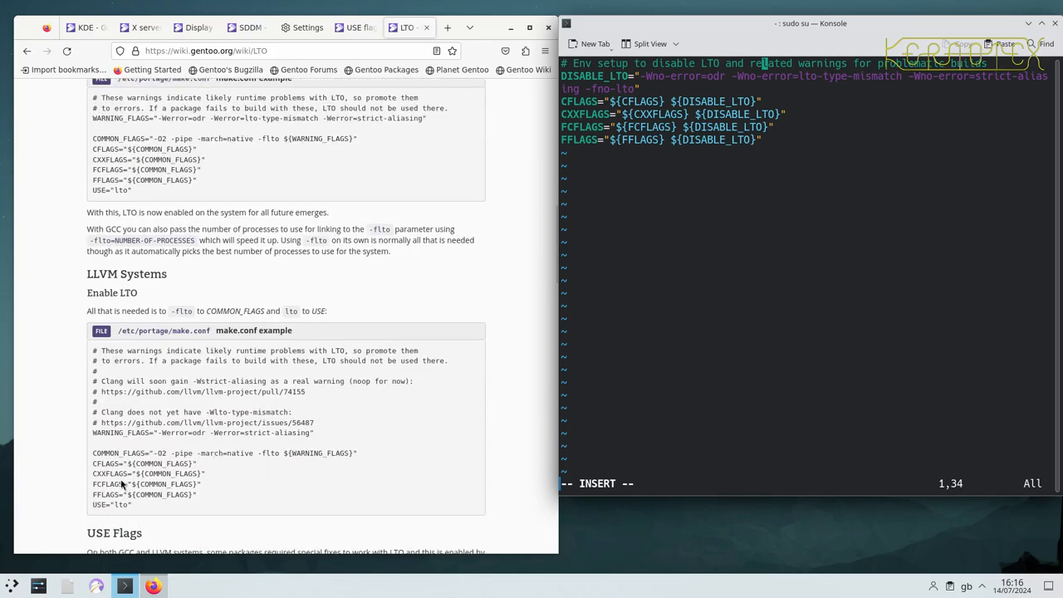
pyautogui.moveTo(123, 453)
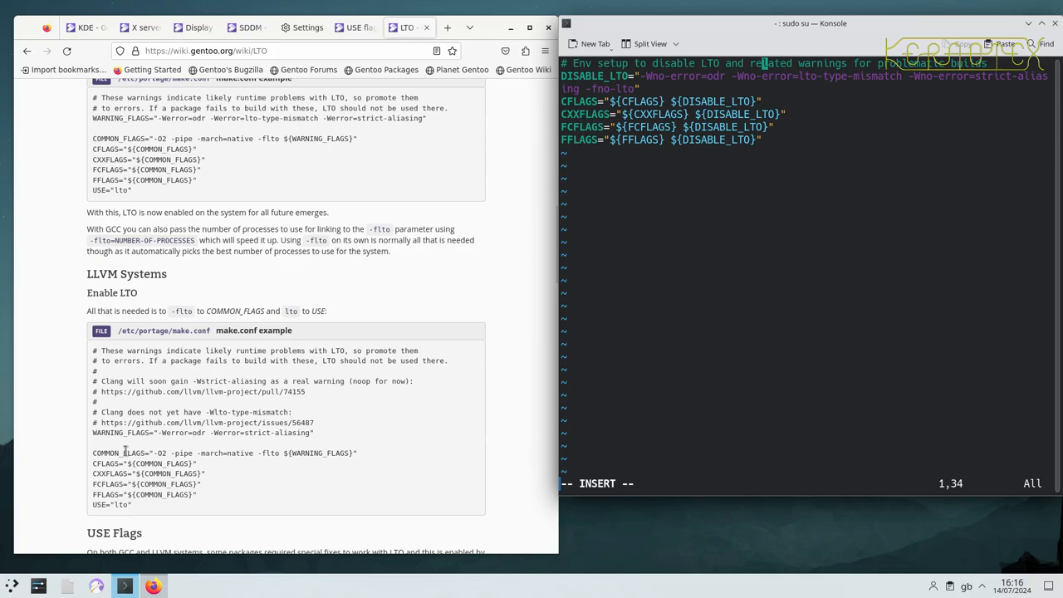
pyautogui.moveTo(384, 294)
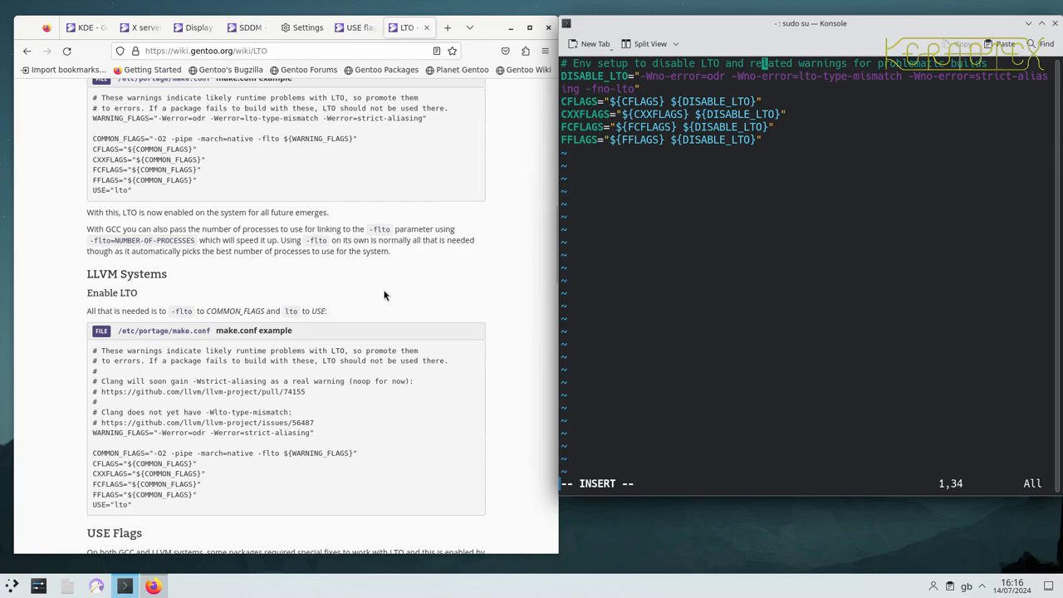
pyautogui.scroll(-3)
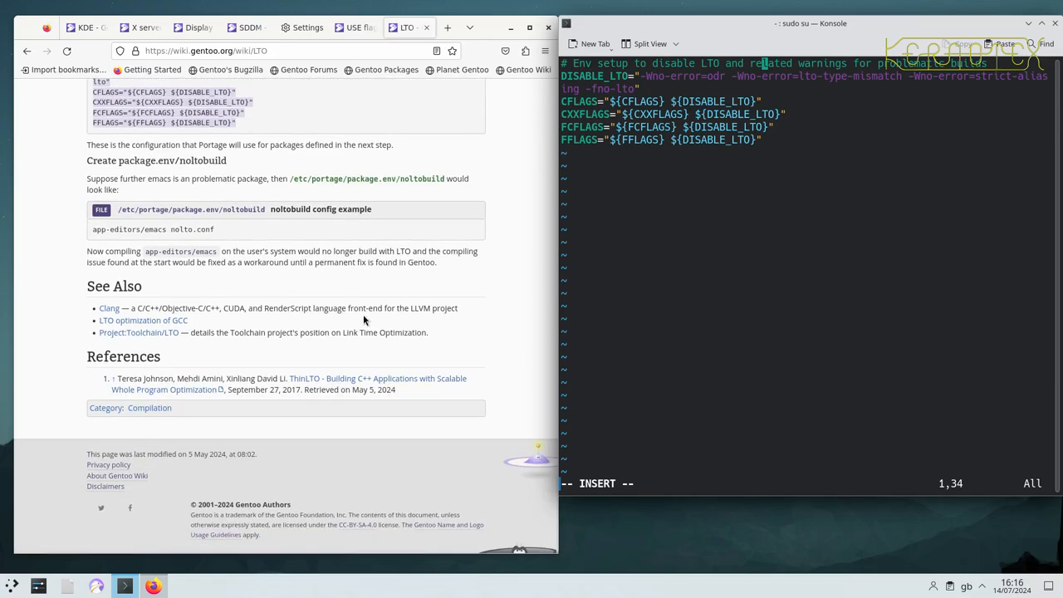
pyautogui.scroll(-3)
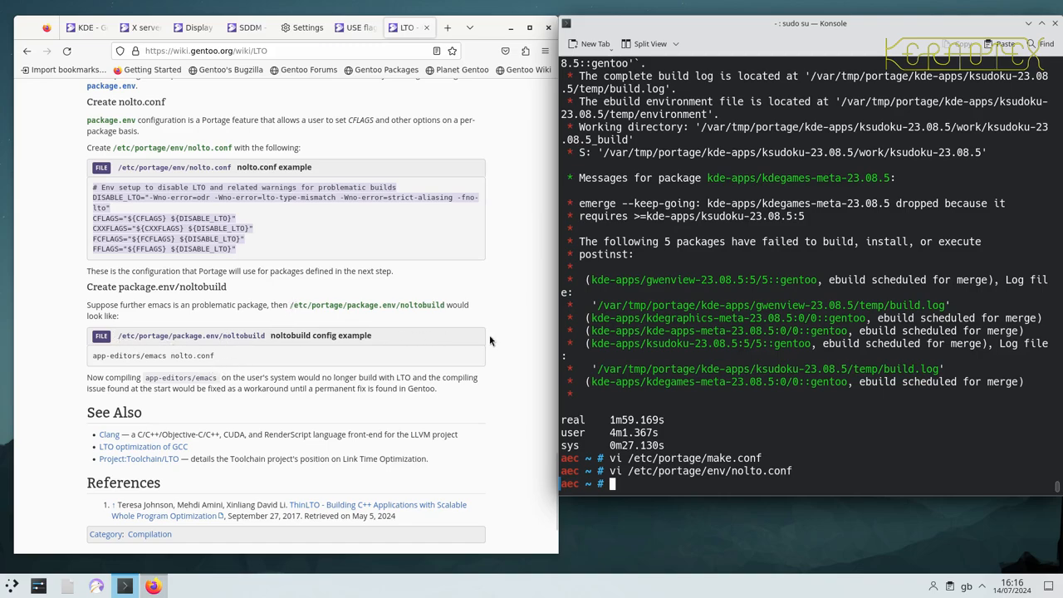
# Step: List files, change into /etc/portage, and open package.env in vi
pyautogui.write('ls')
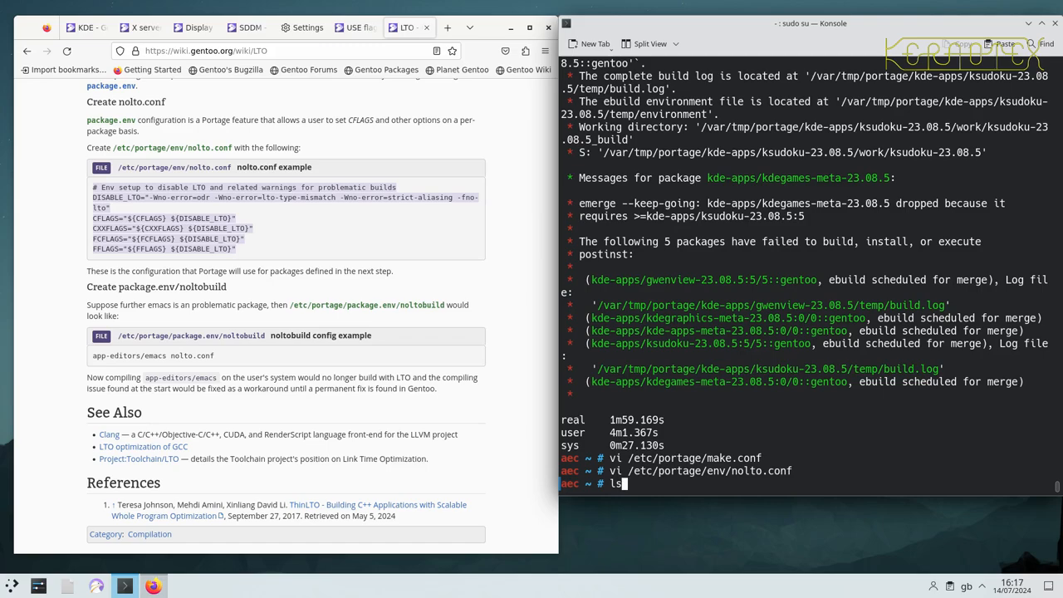
pyautogui.write('cd /etc/portage/')
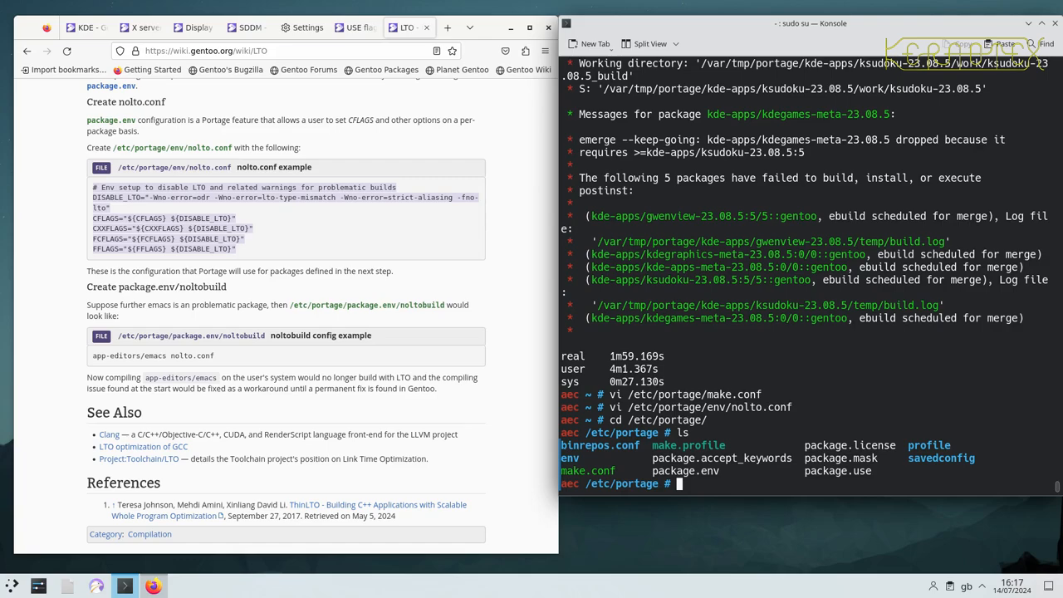
pyautogui.write('vi package.')
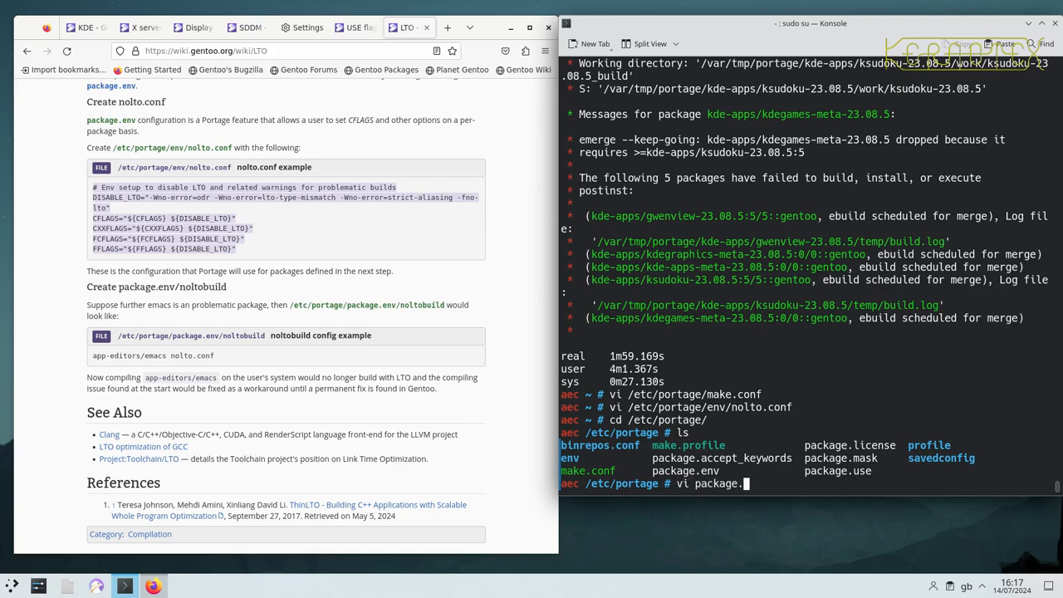
pyautogui.write('env')
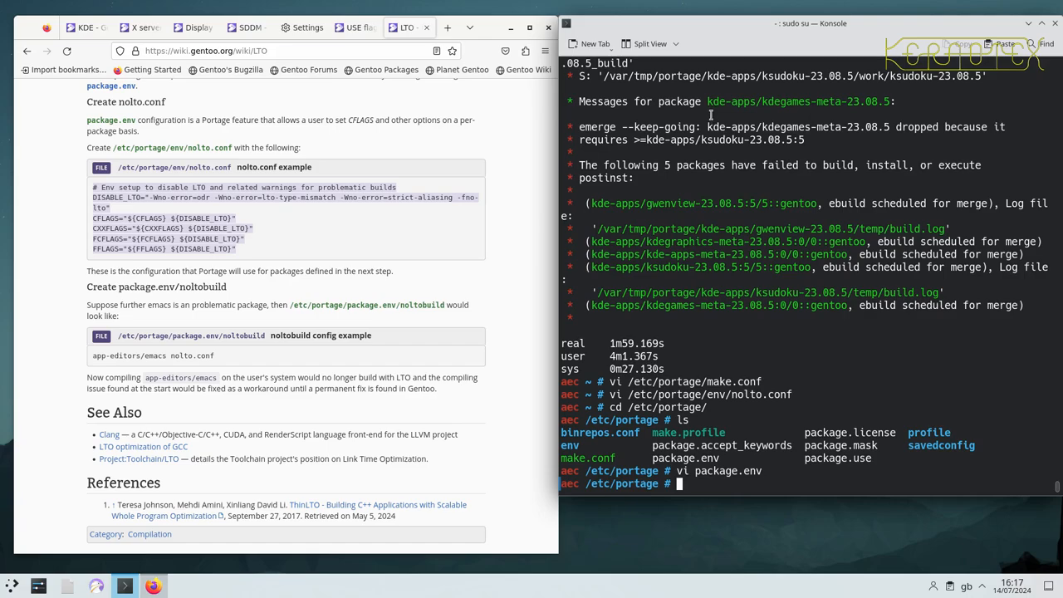
# Step: Copy the failed gwenview-23.08.5 name and open /etc/portage/package.env in vi
pyautogui.scroll(-3)
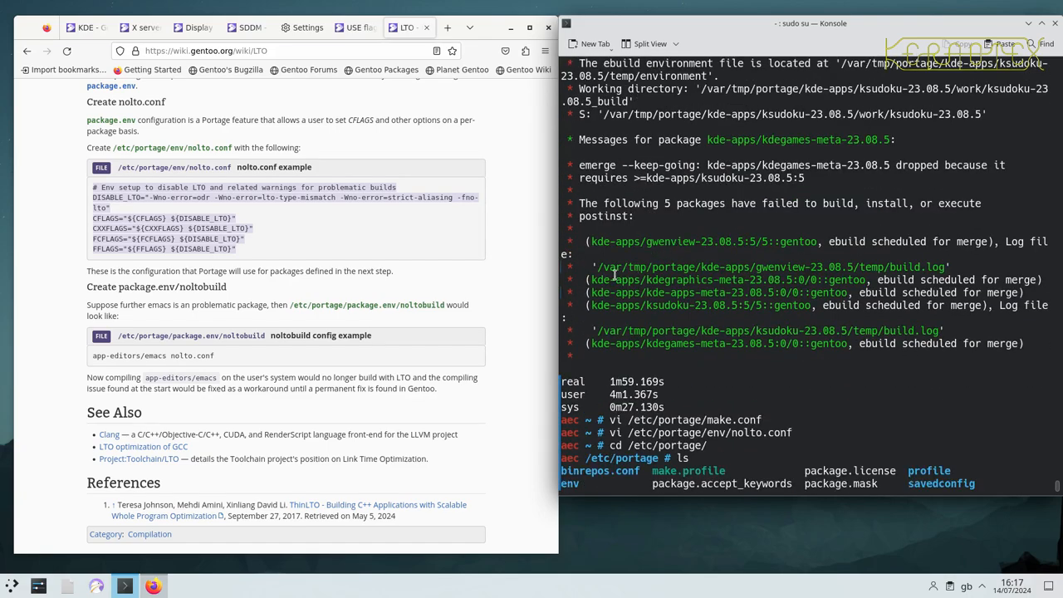
pyautogui.doubleClick(615, 241)
pyautogui.write('vi package.env')
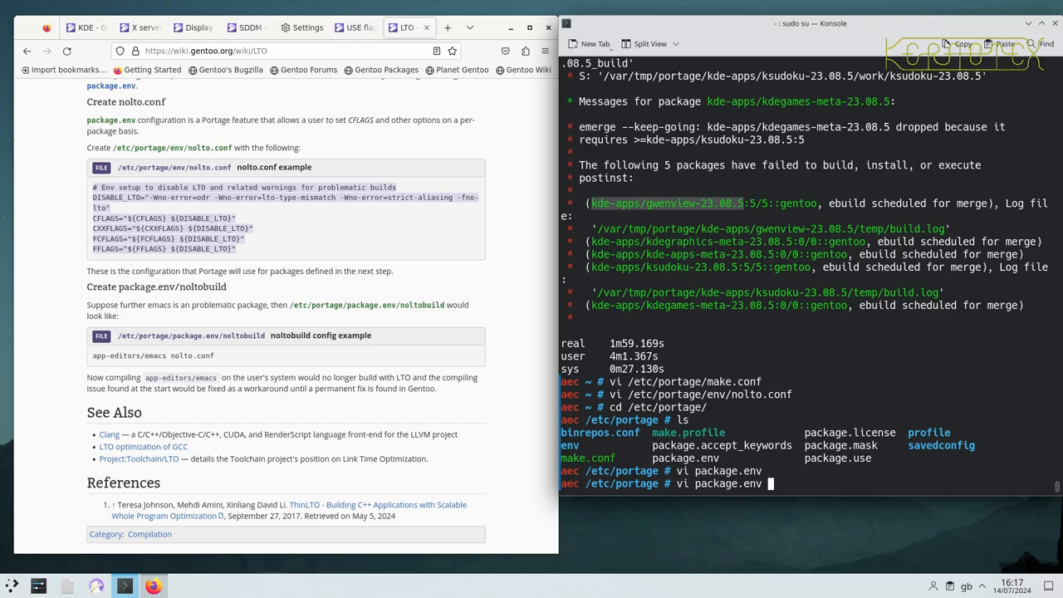
pyautogui.write('cd /etc/portage/')
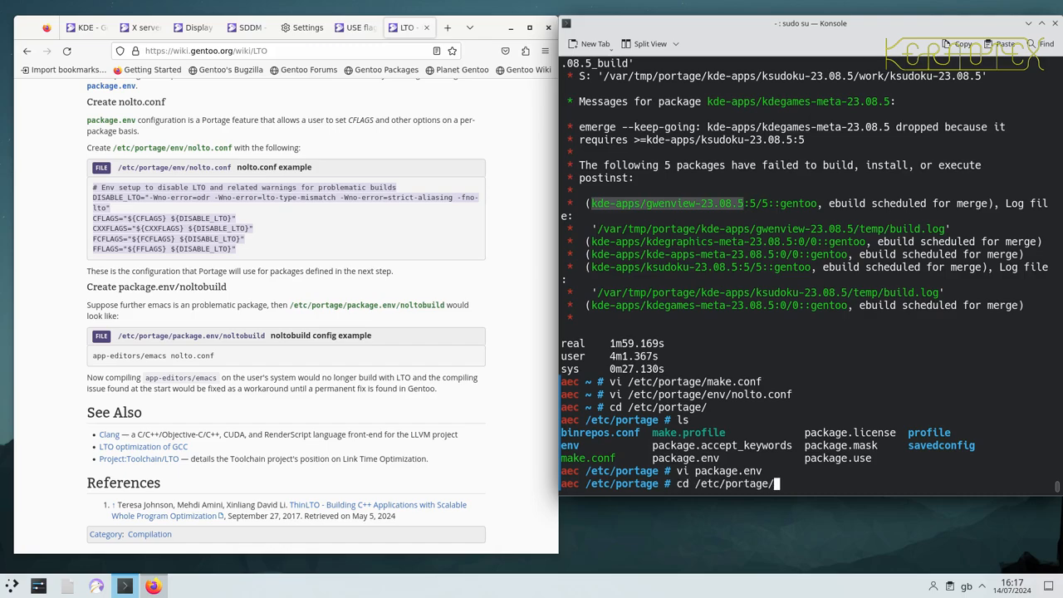
pyautogui.write('vi /etc/portage/env/nolto.conf')
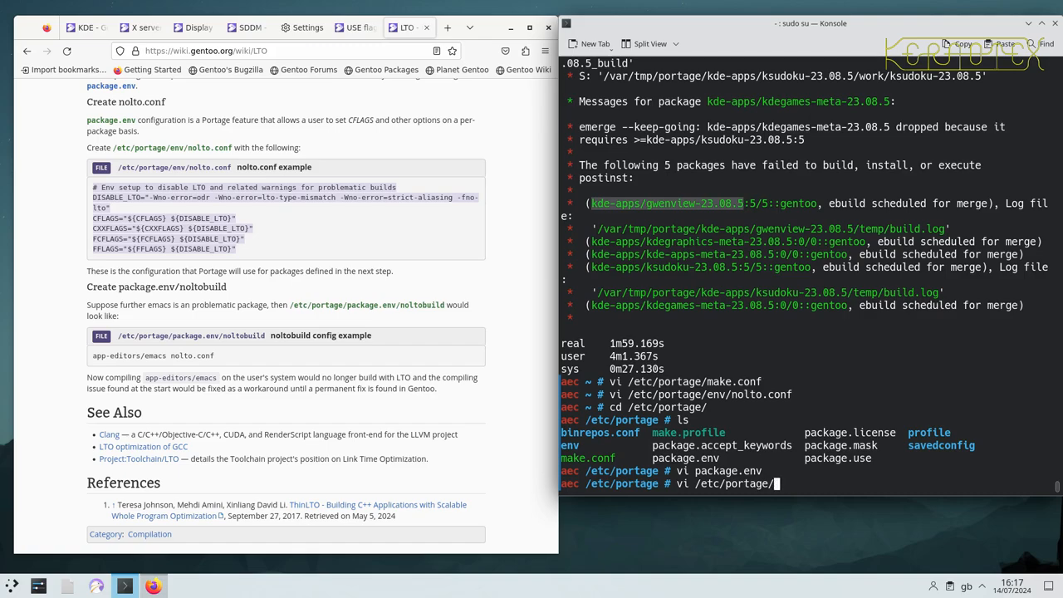
pyautogui.write('package.env')
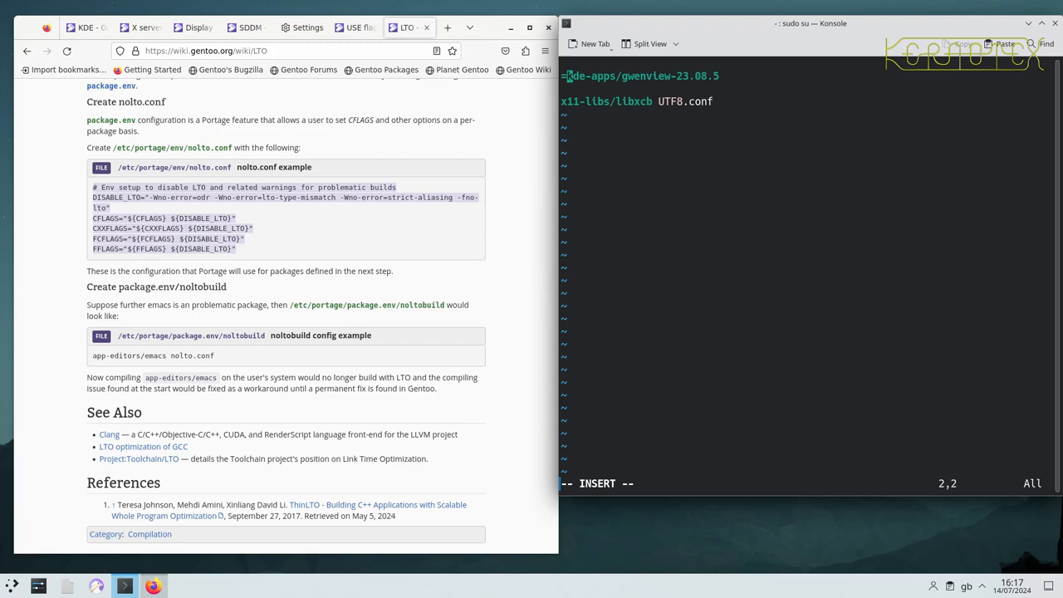
# Step: Append nolto.conf to the gwenview-23.08.5 line in package.env
pyautogui.press('Right')
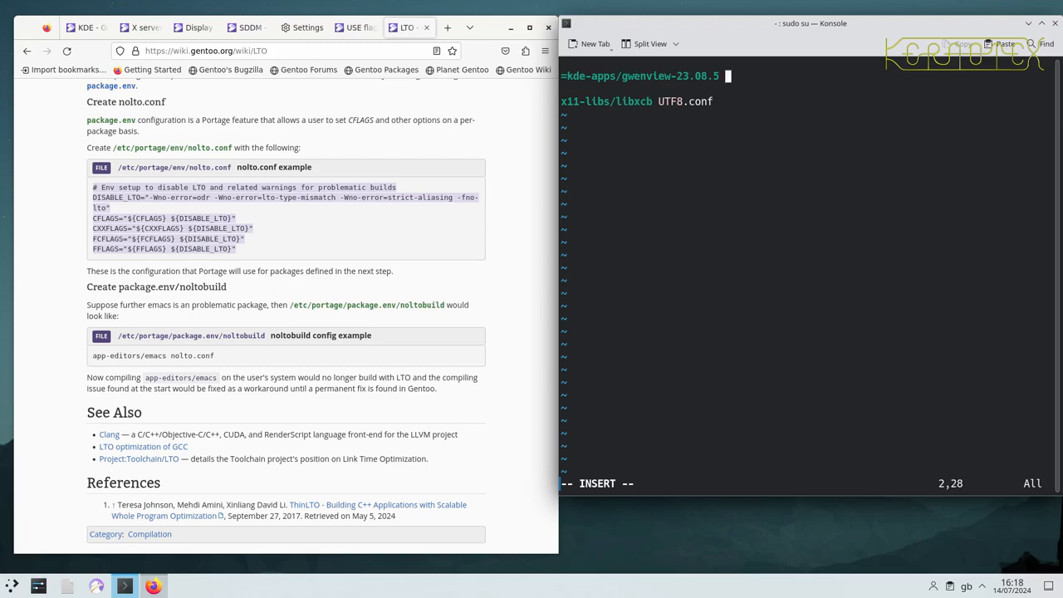
pyautogui.write('nolto.con')
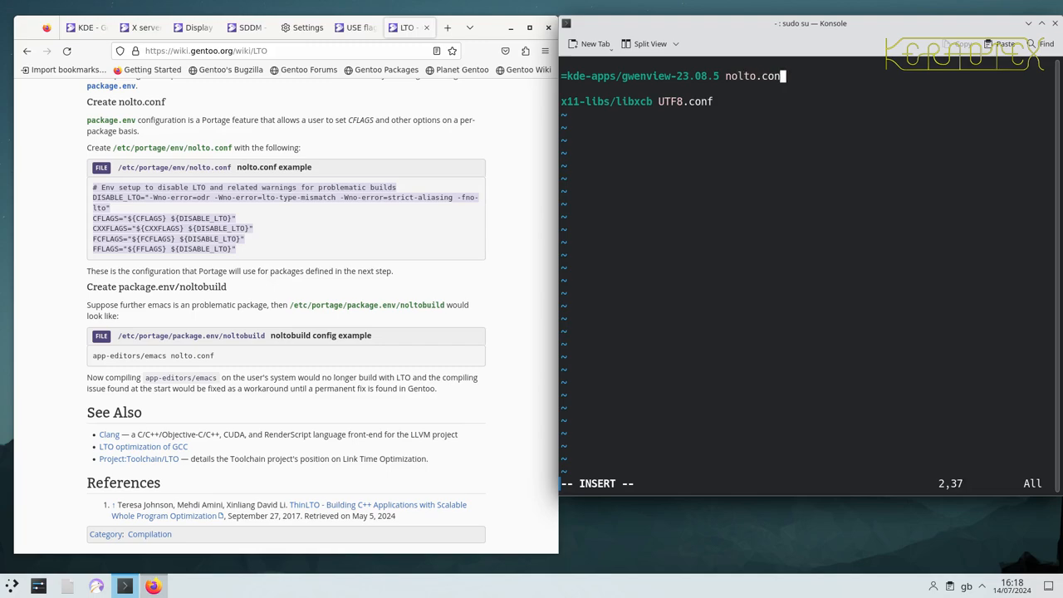
pyautogui.write('f')
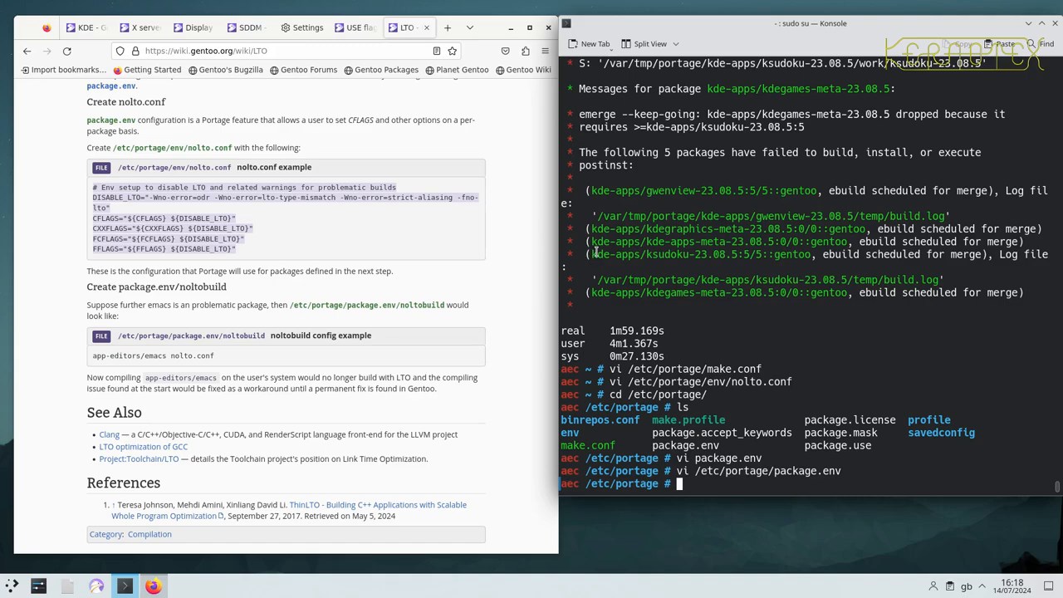
# Step: Copy the ksudoku name and add a =kde-apps/ksudoku-23.08.5 nolto line
pyautogui.doubleClick(640, 254)
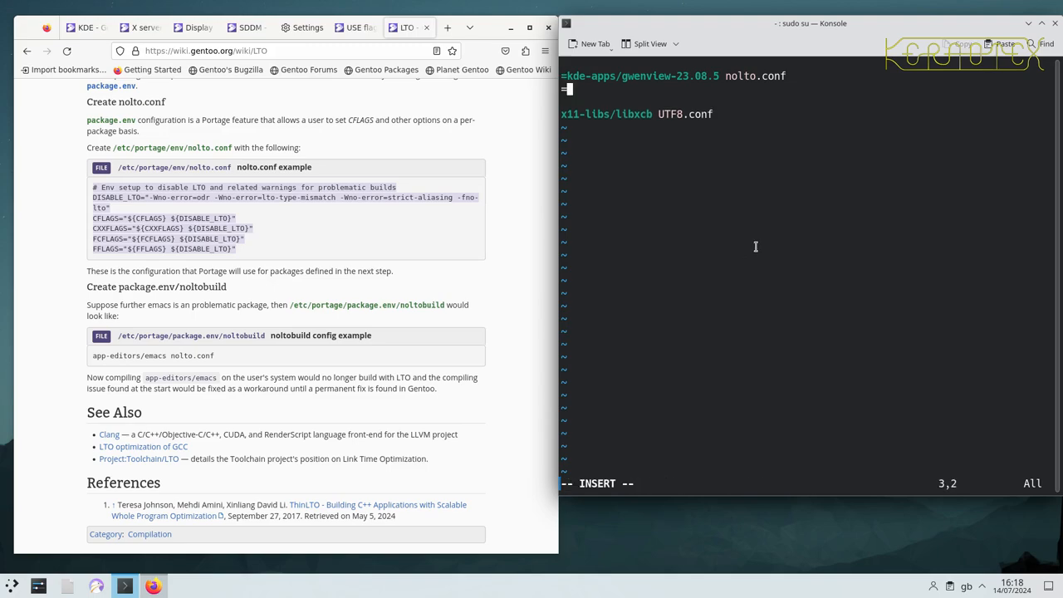
pyautogui.write('=kde-apps/ksudoku-23.08.5')
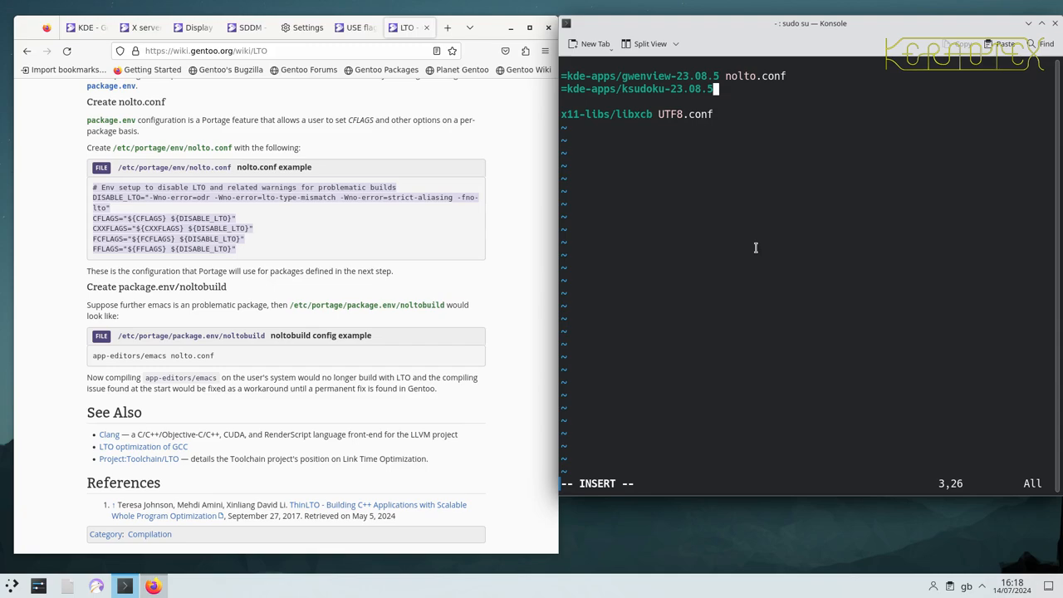
pyautogui.write('nolto')
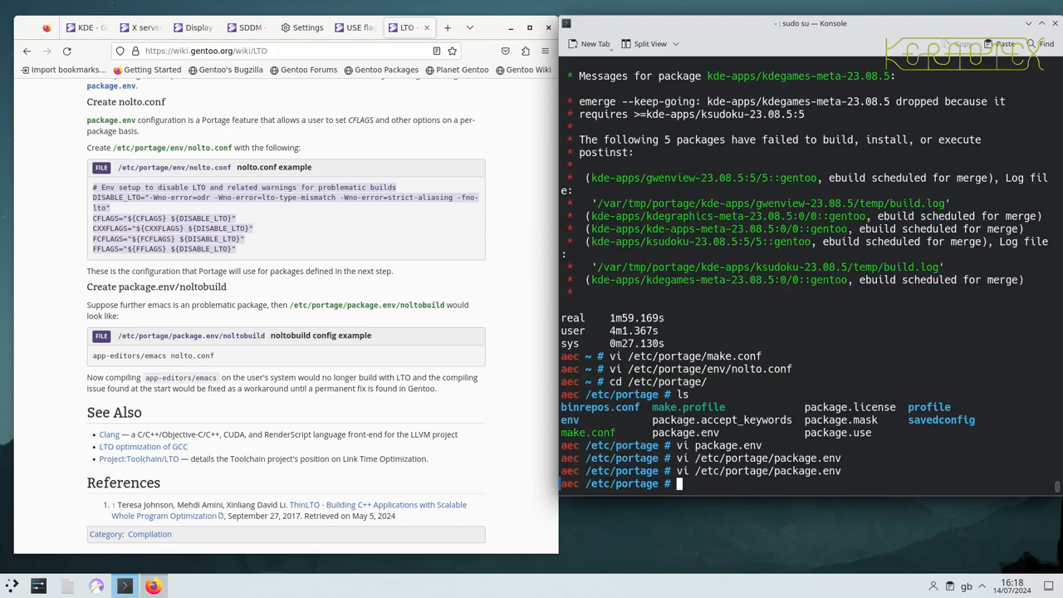
# Step: List the directory and run time emerge -av kde-apps/kde-apps-meta --keep-going
pyautogui.write('ls')
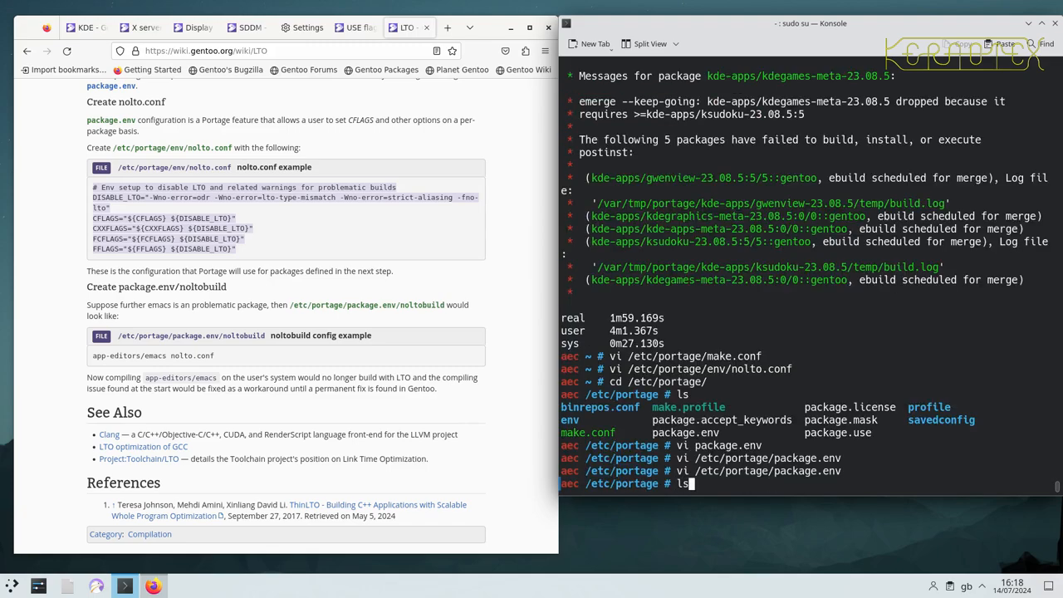
pyautogui.write('time emerge -av kde-apps/kde-apps-meta --keep-going')
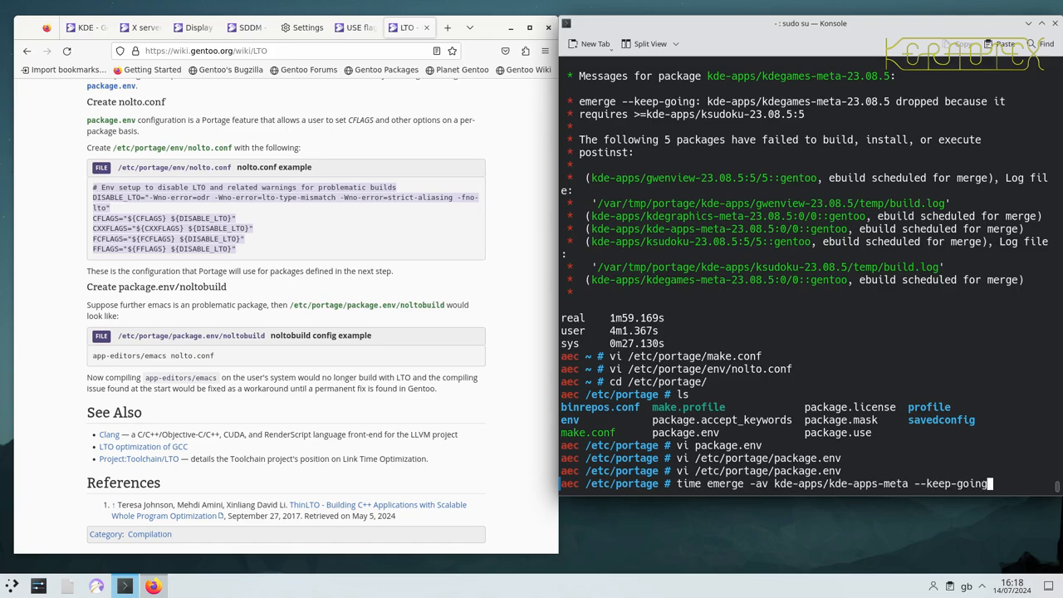
pyautogui.press('Return')
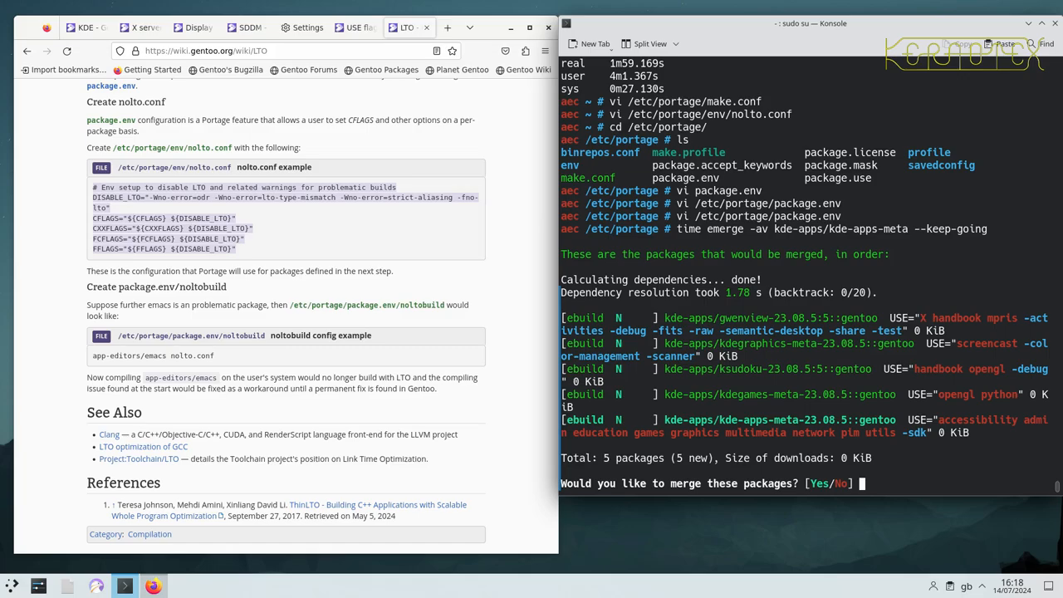
# Step: Answer yes to the merge prompt so the five packages install
pyautogui.write('yes')
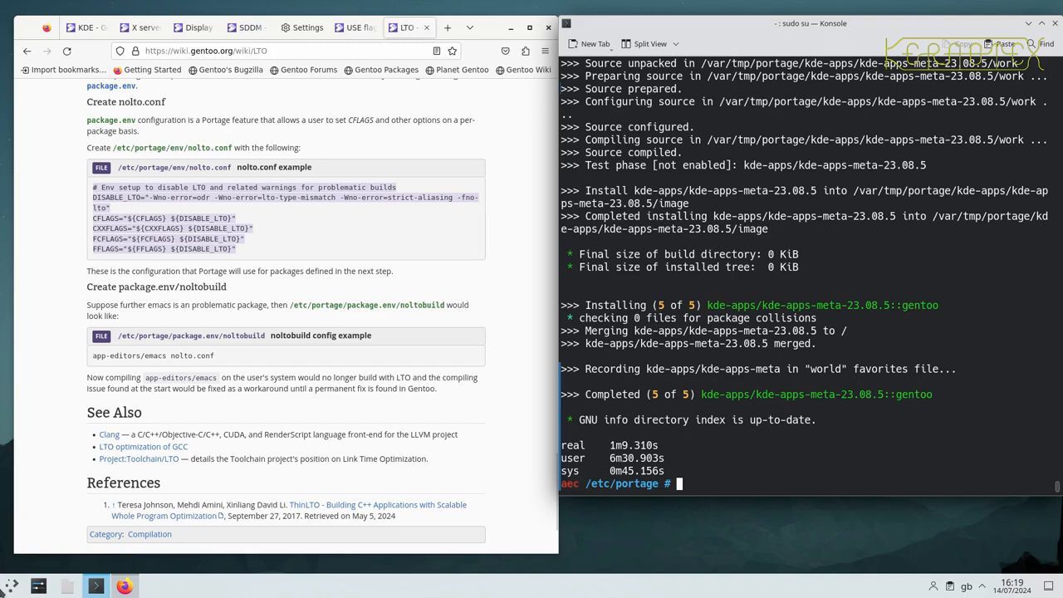
# Step: Browse the Education, Games and Graphics categories in the application launcher
pyautogui.click(11, 586)
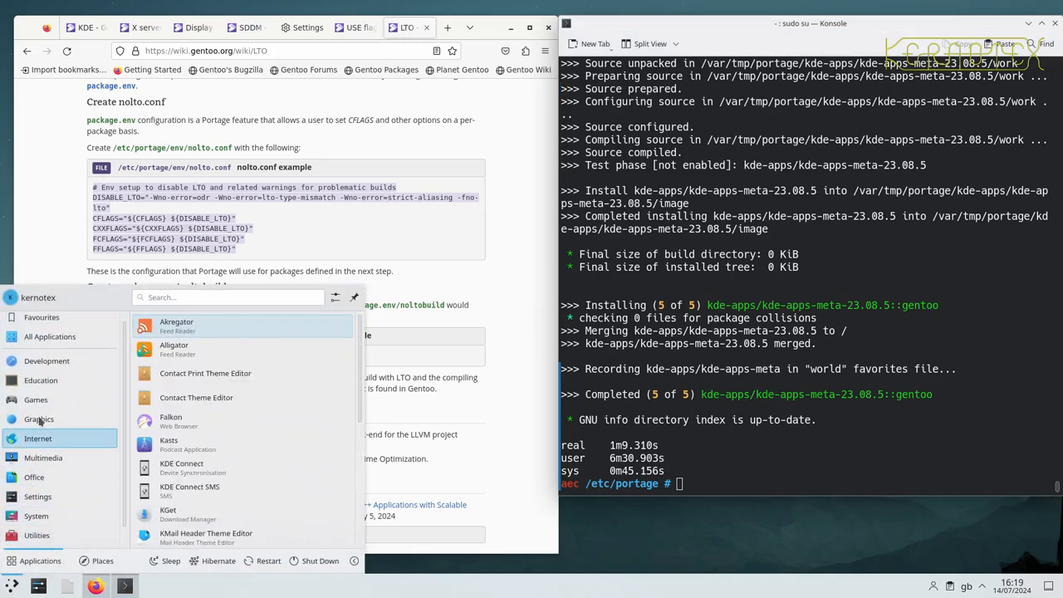
pyautogui.click(40, 380)
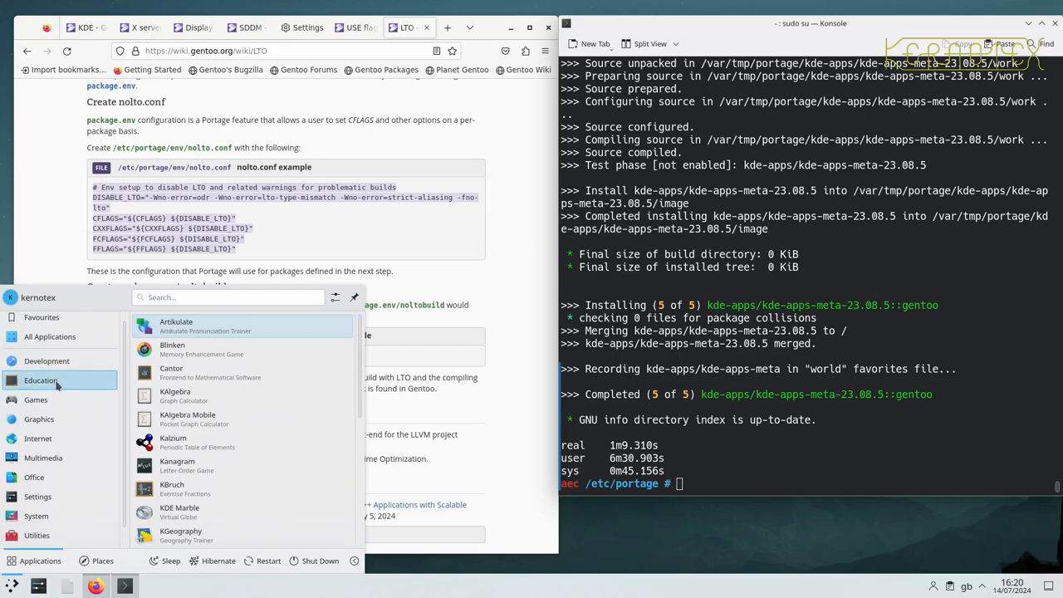
pyautogui.scroll(-3)
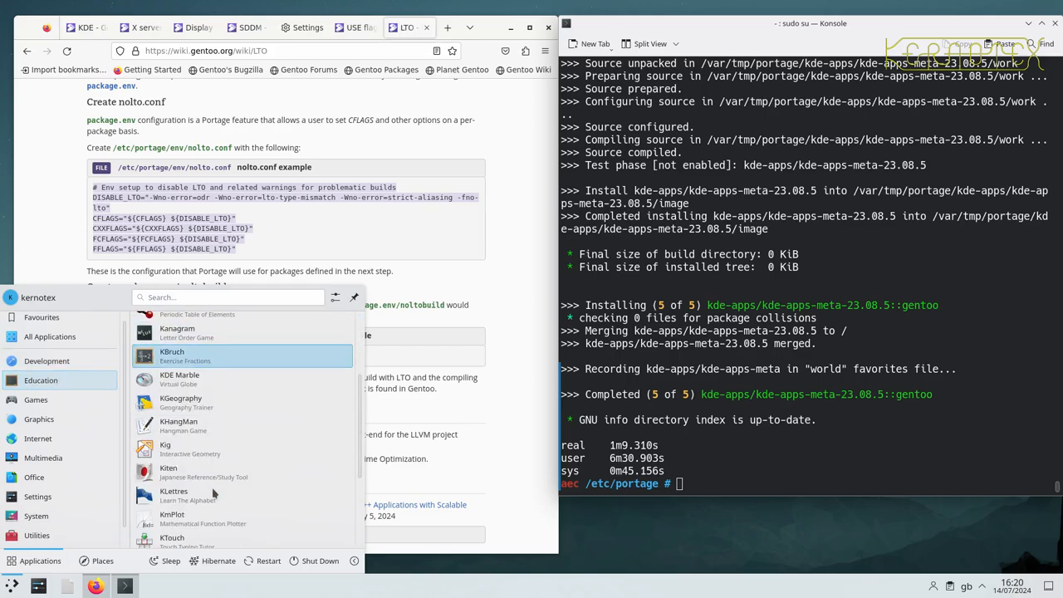
pyautogui.click(36, 399)
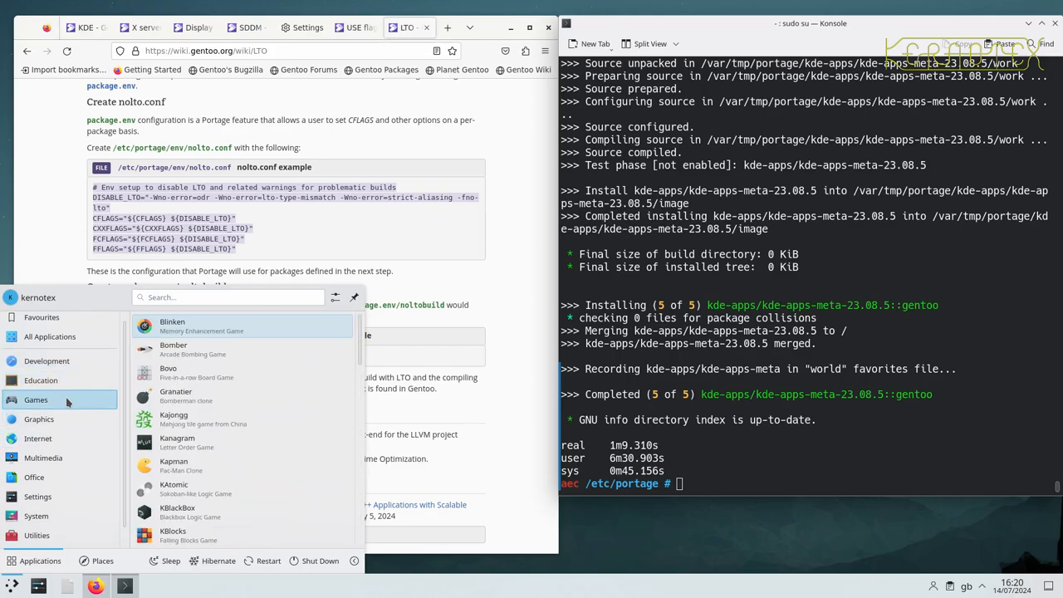
pyautogui.click(39, 419)
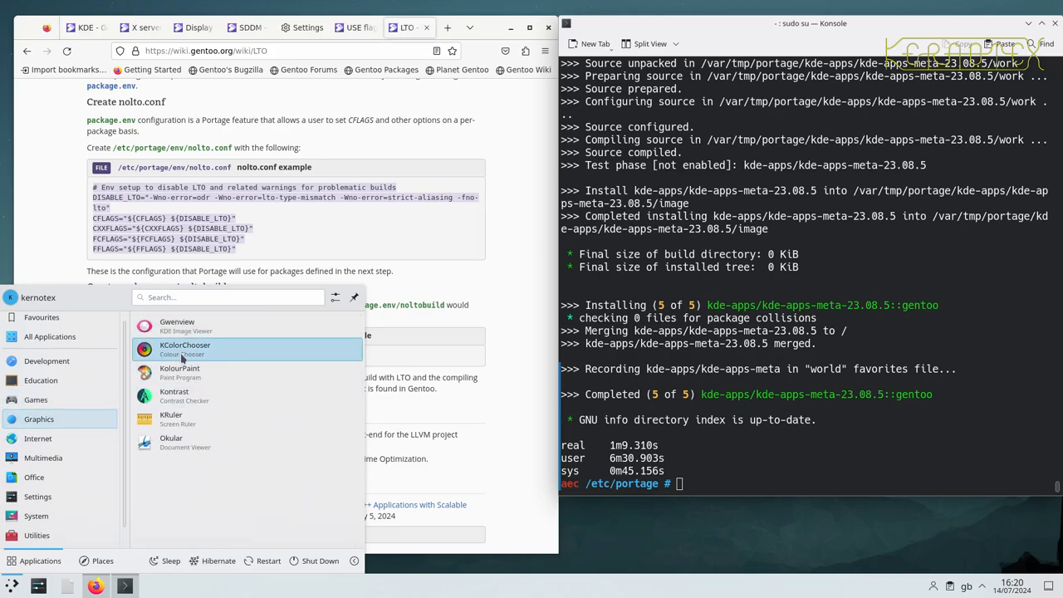
pyautogui.moveTo(175, 440)
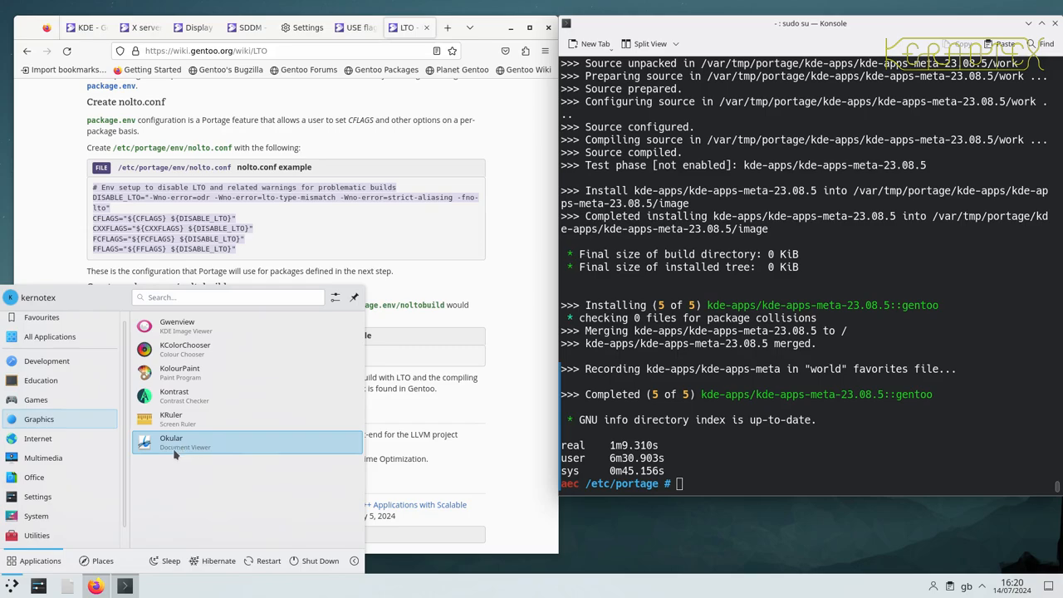
pyautogui.moveTo(175, 325)
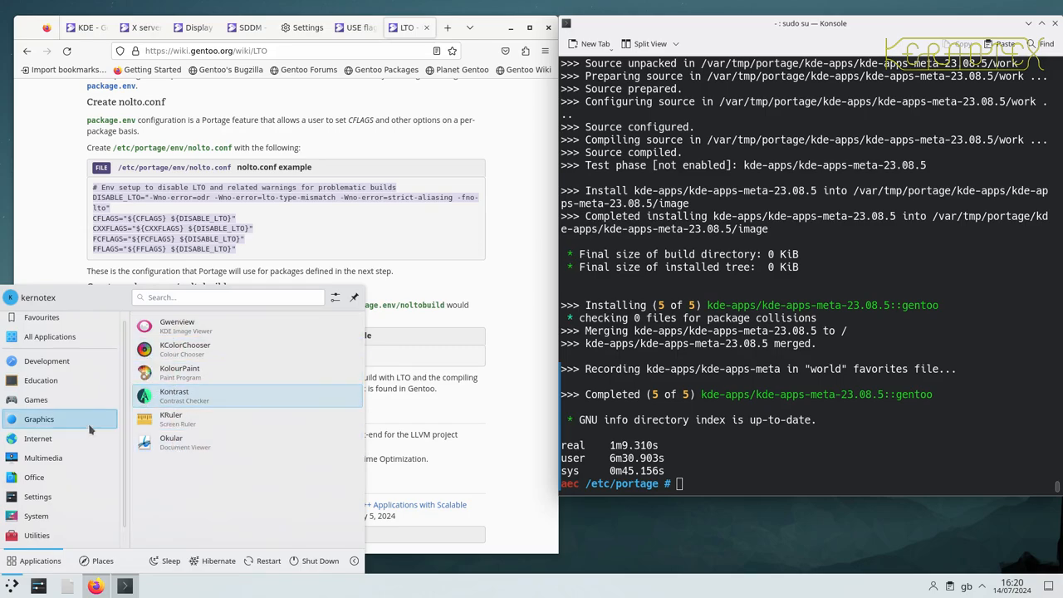
# Step: Look through the Internet and Multimedia applications, then launch KMail
pyautogui.click(38, 438)
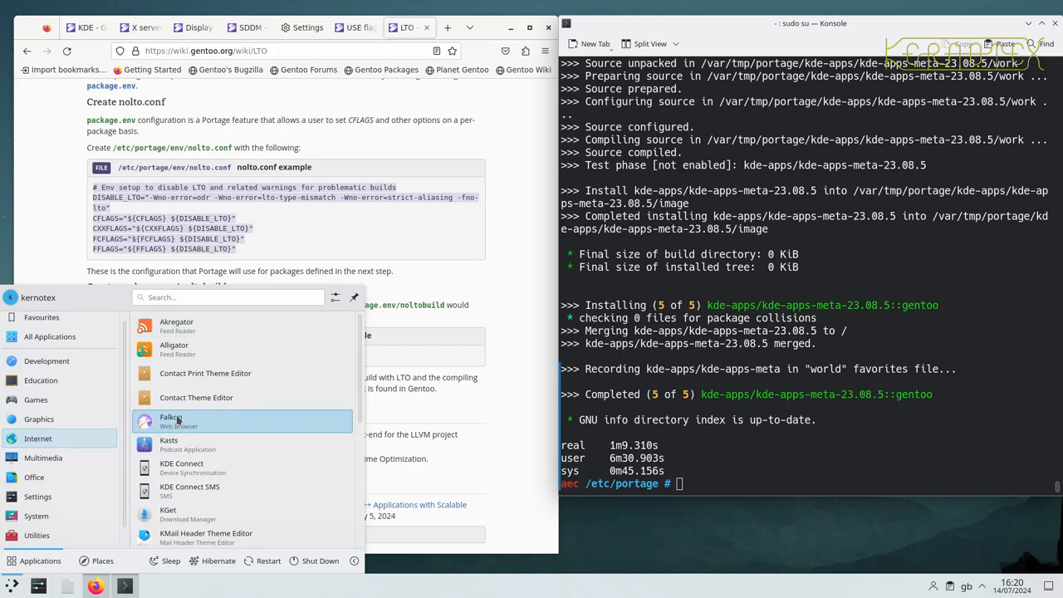
pyautogui.scroll(-3)
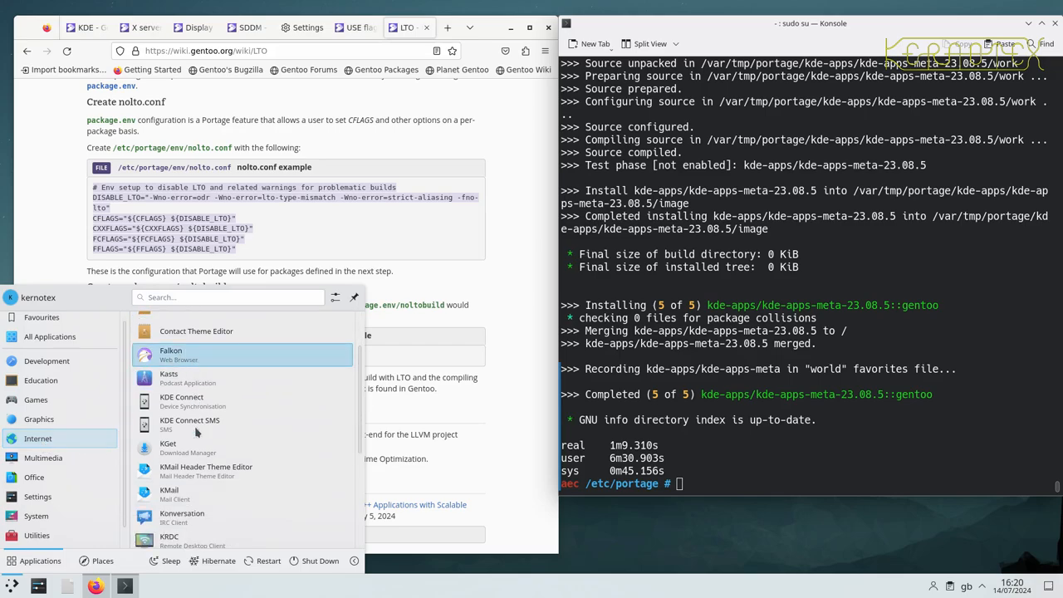
pyautogui.scroll(-3)
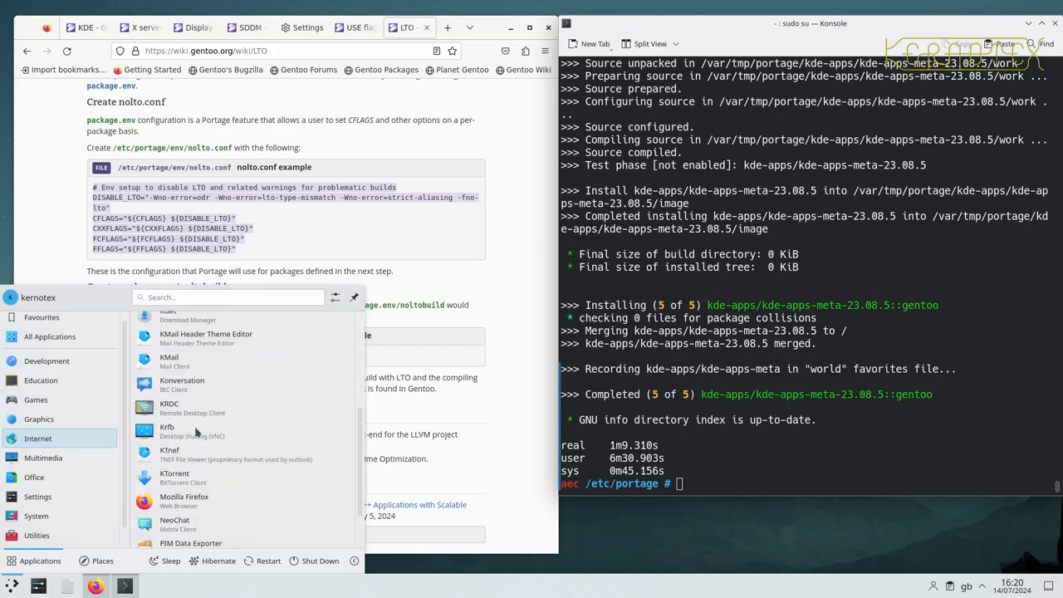
pyautogui.click(42, 457)
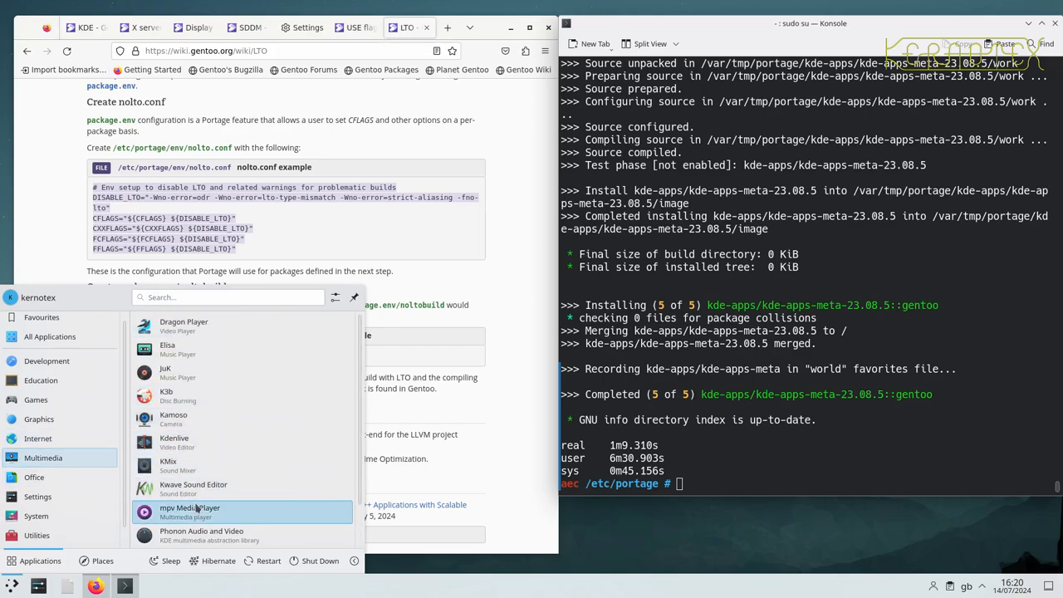
pyautogui.scroll(-3)
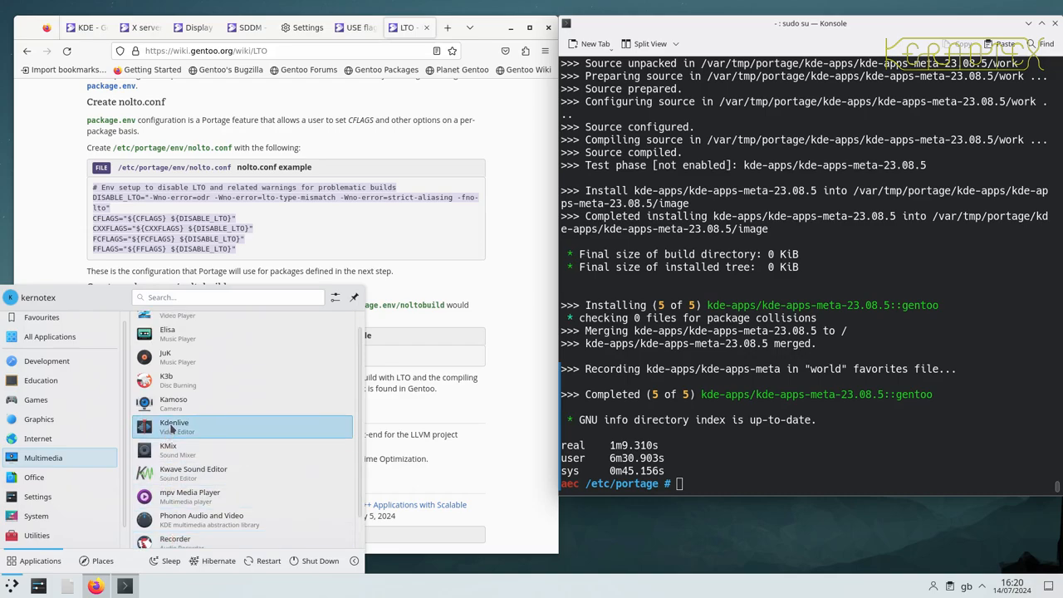
pyautogui.moveTo(172, 430)
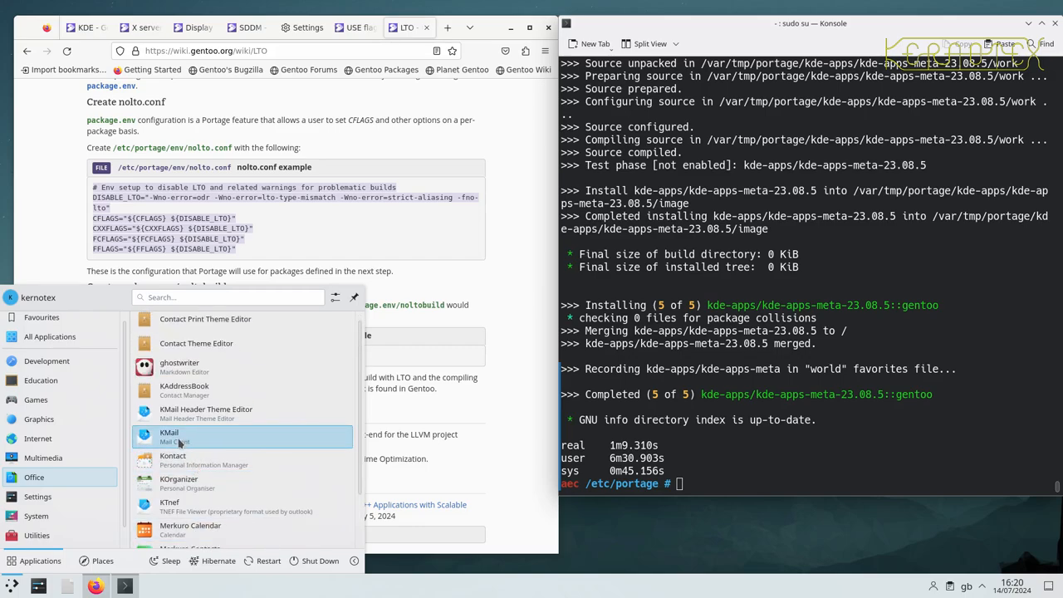
pyautogui.click(169, 436)
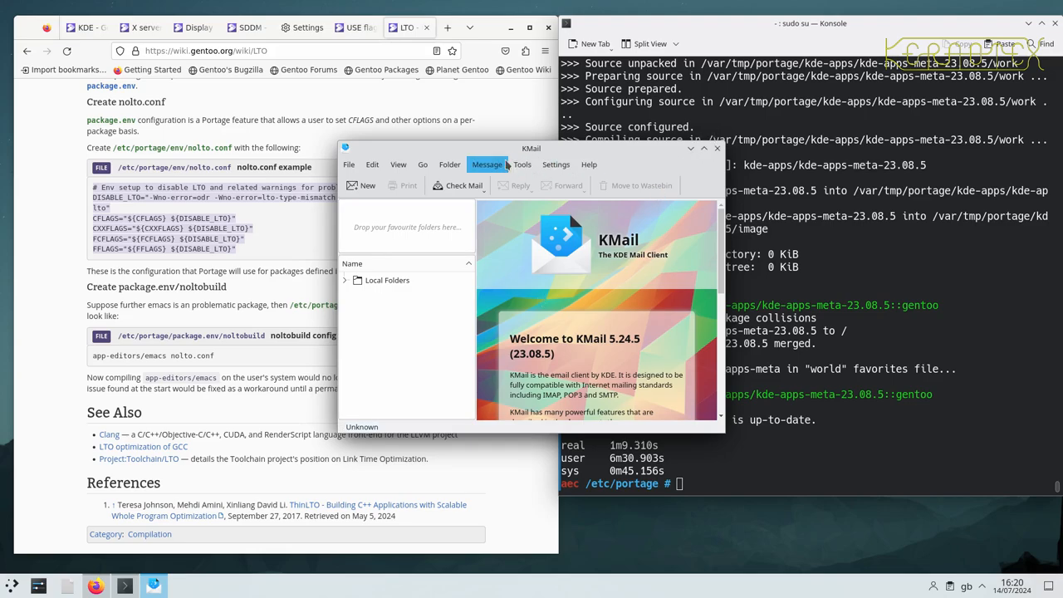
pyautogui.moveTo(398, 163)
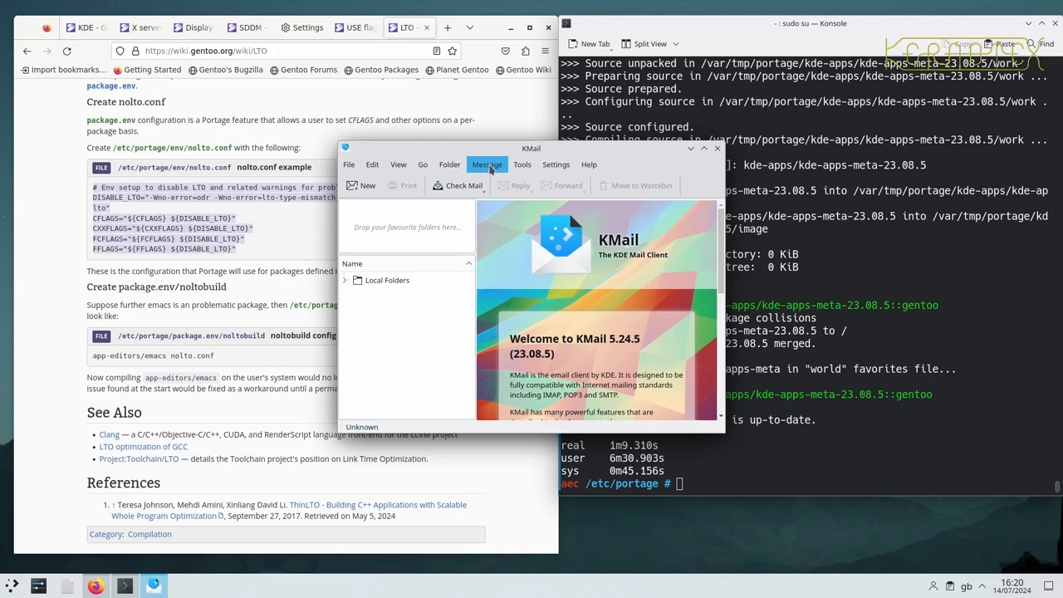
# Step: Inspect KMail's Folder menu, then close the KMail window
pyautogui.click(422, 164)
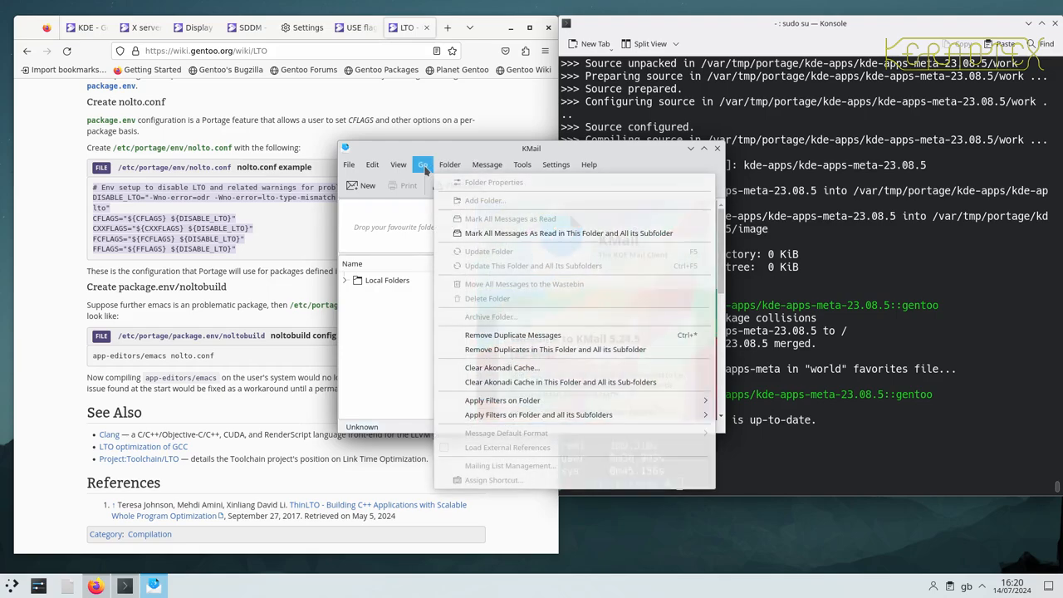
pyautogui.click(588, 163)
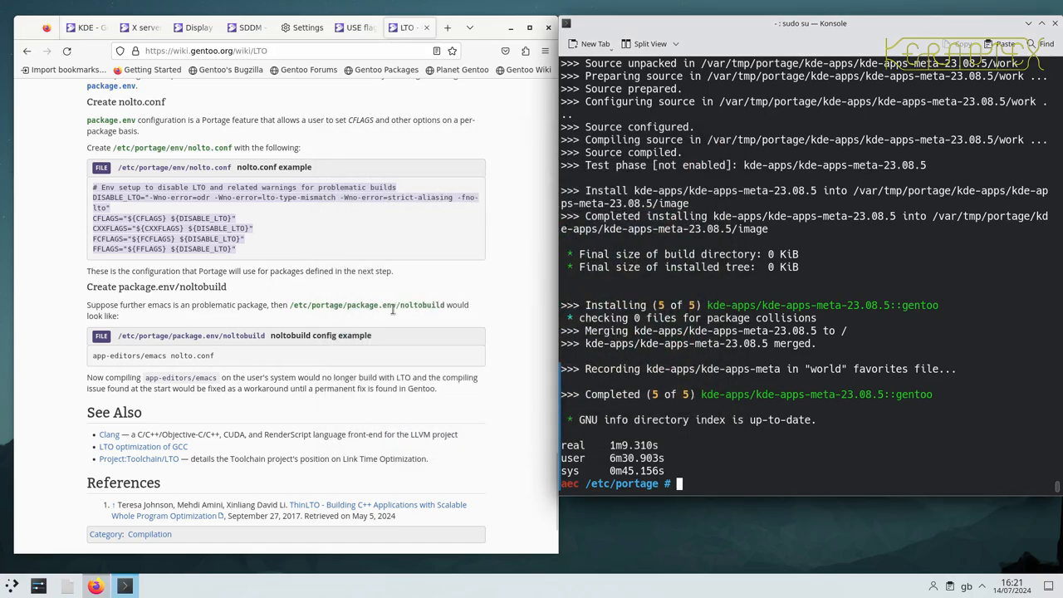
pyautogui.moveTo(395, 309)
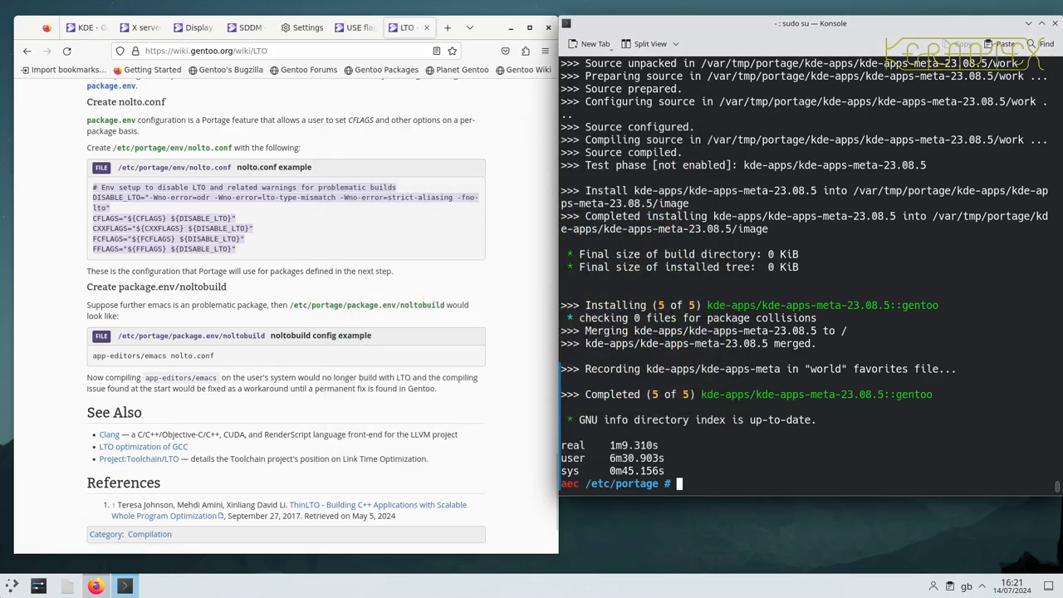
# Step: Reopen the Application Launcher on the System category
pyautogui.click(10, 586)
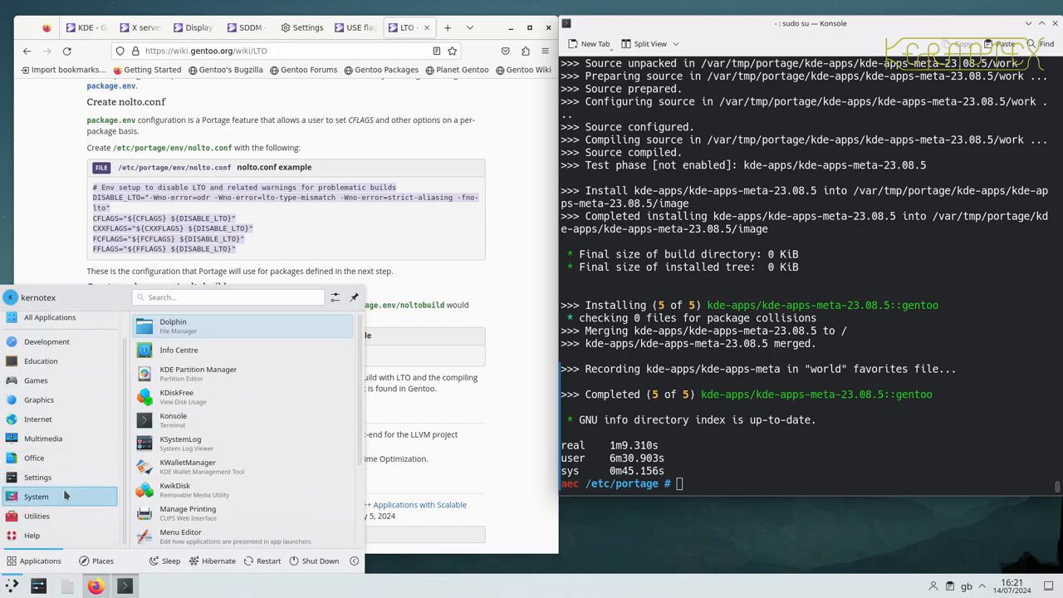
# Step: Scroll the System list past Konsole and XTerm and launch Yakuake
pyautogui.scroll(-3)
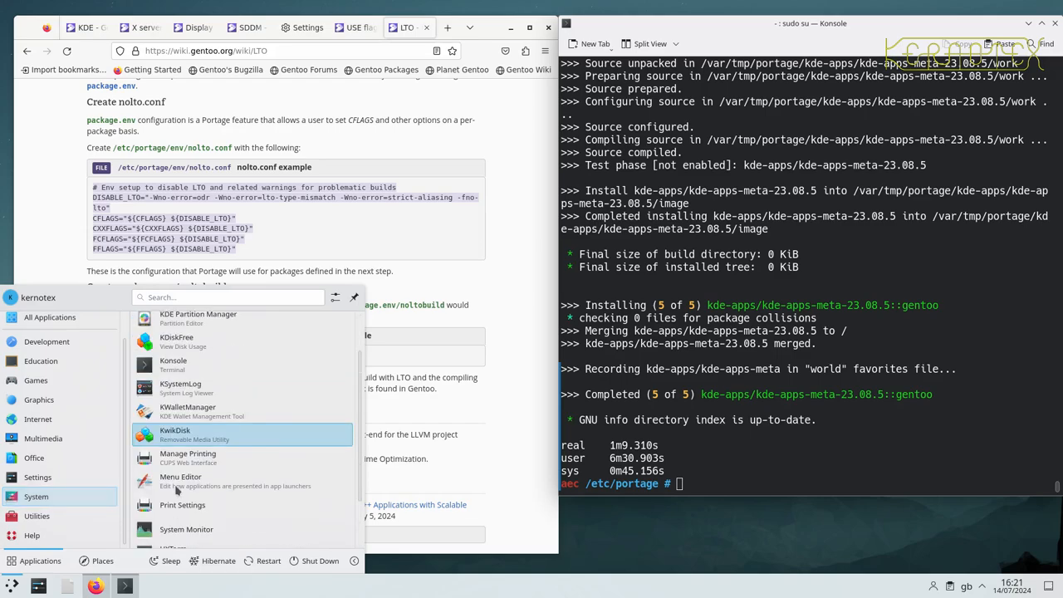
pyautogui.moveTo(181, 480)
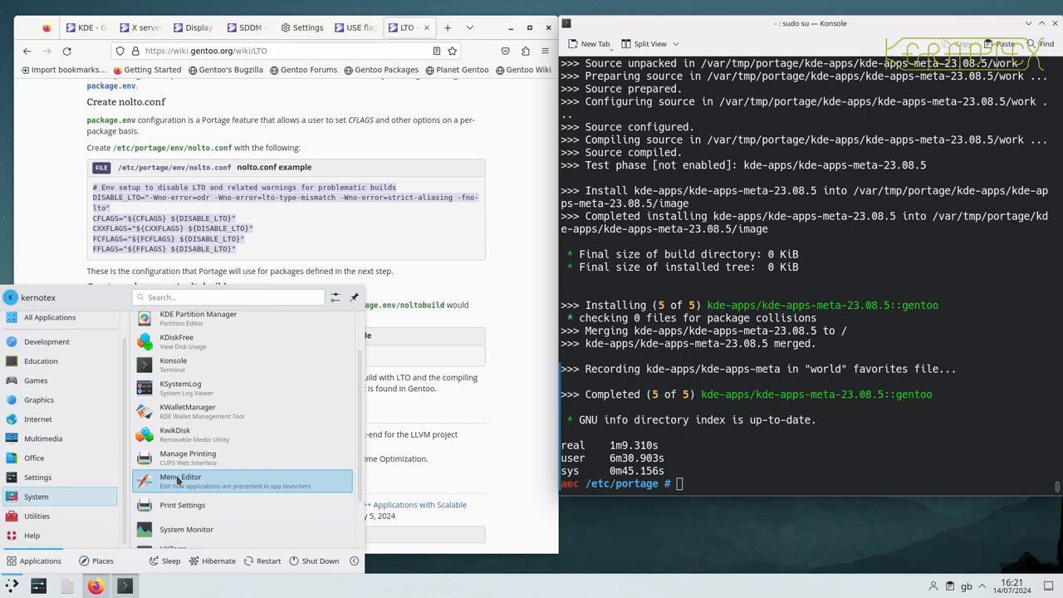
pyautogui.moveTo(175, 364)
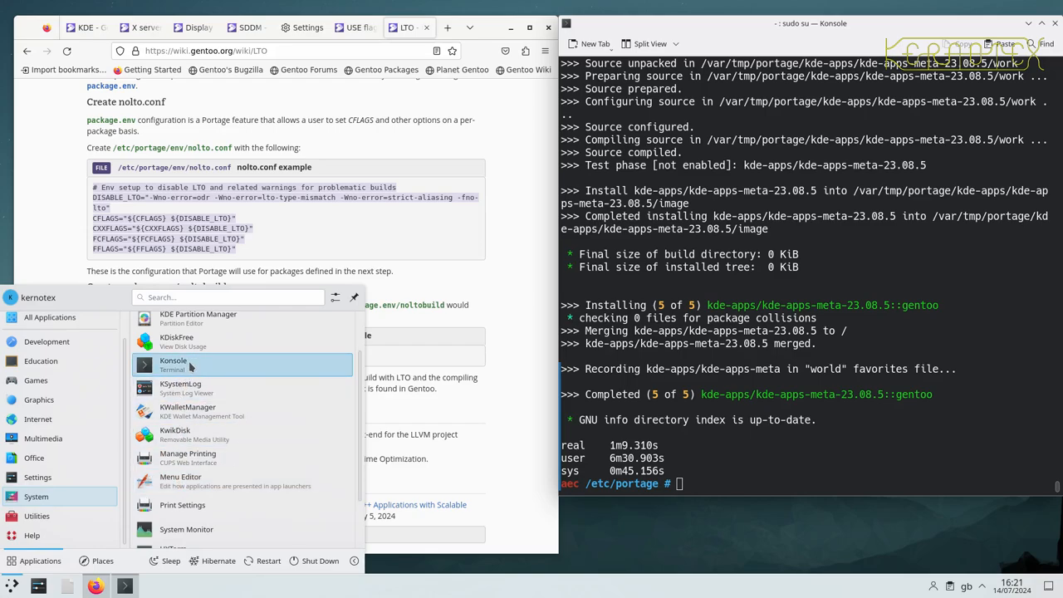
pyautogui.moveTo(188, 369)
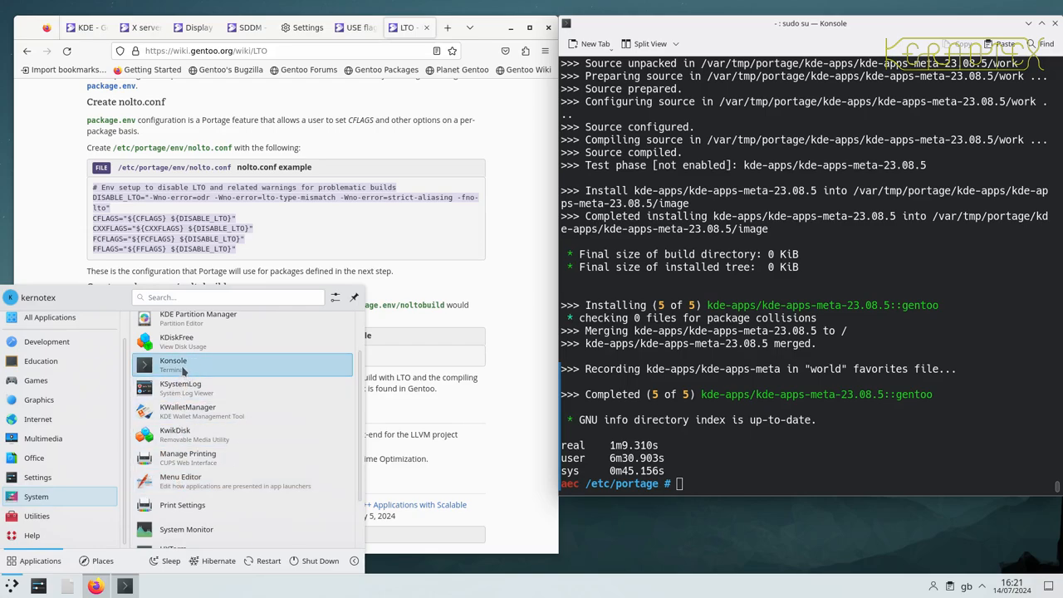
pyautogui.moveTo(166, 378)
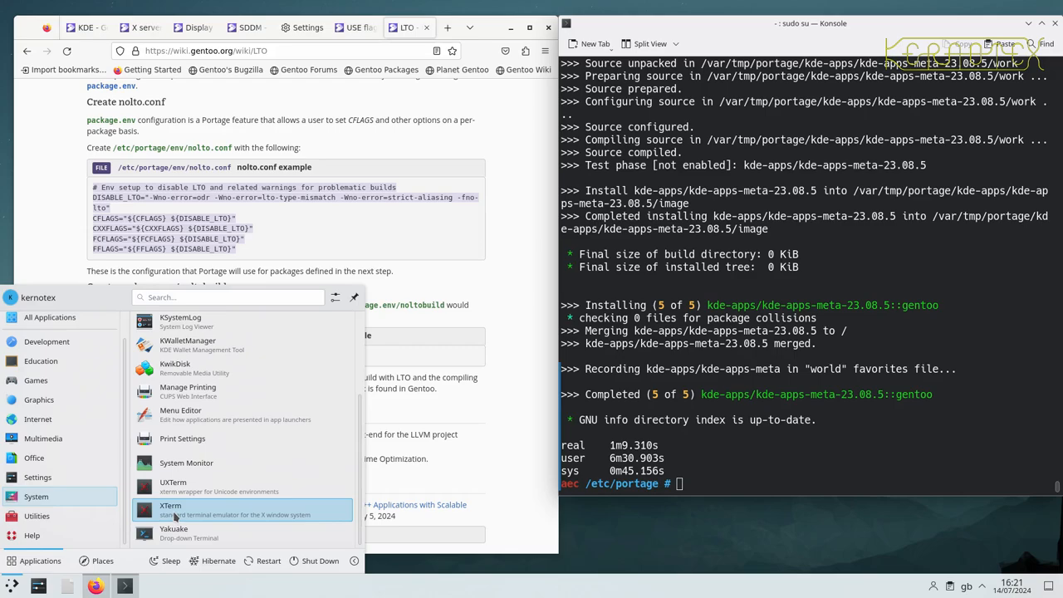
pyautogui.moveTo(173, 532)
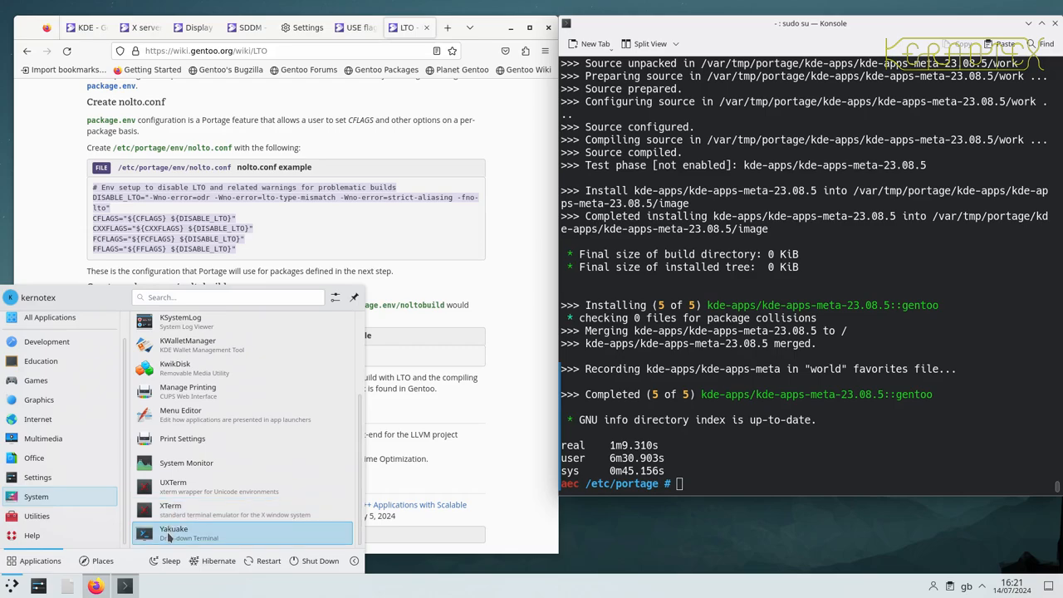
pyautogui.click(174, 532)
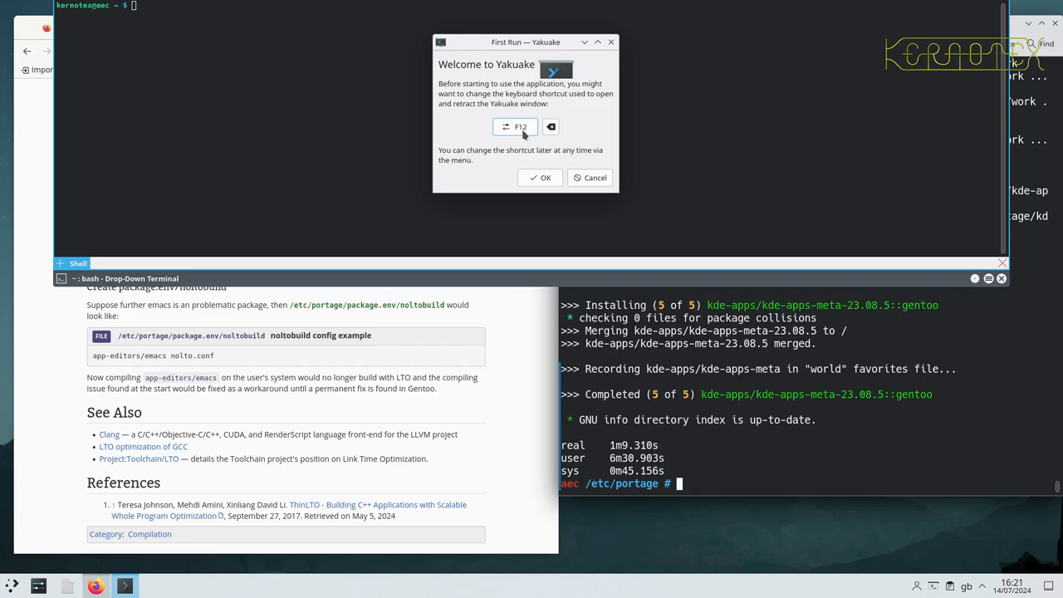
# Step: Accept Yakuake's default show/hide shortcut and add a second shell session
pyautogui.click(545, 177)
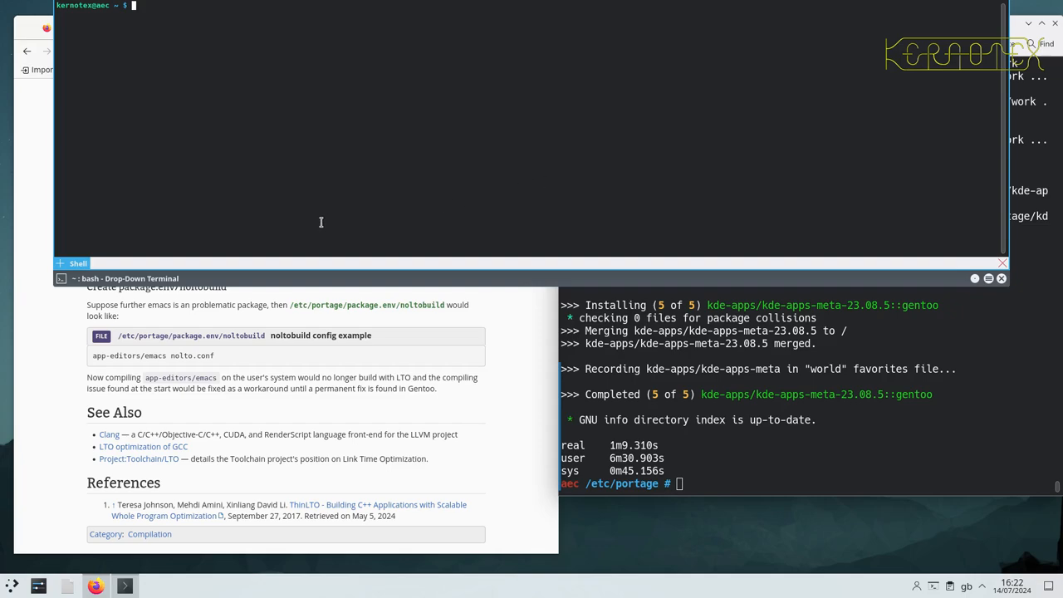
pyautogui.moveTo(95, 264)
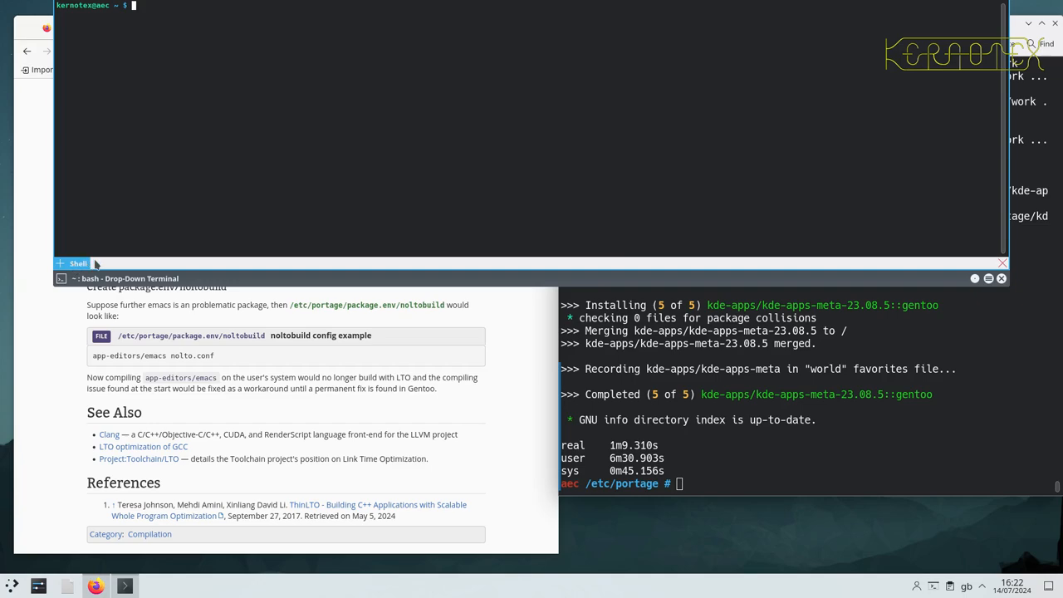
pyautogui.click(60, 263)
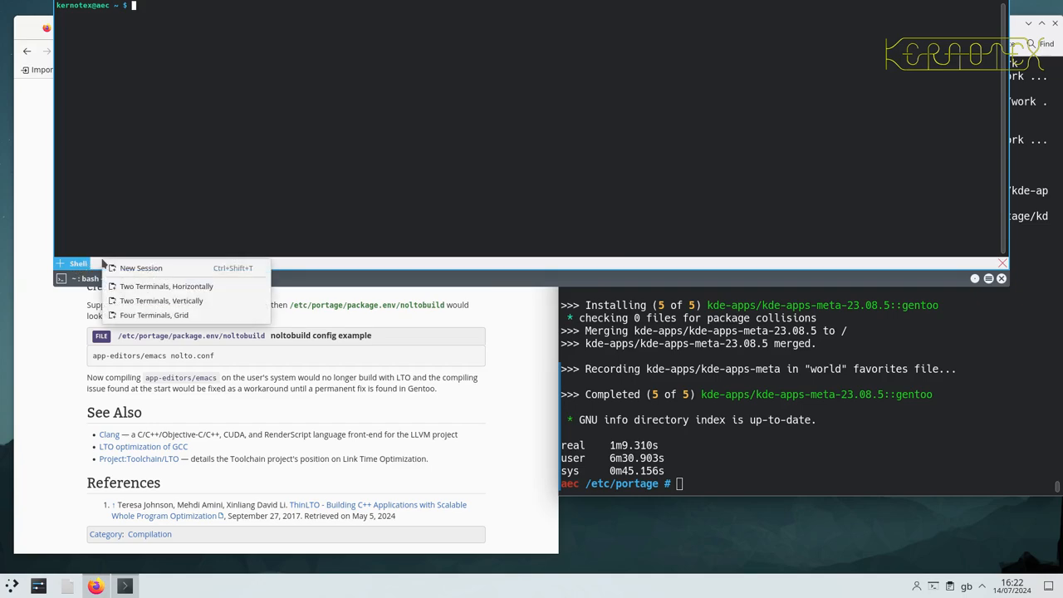
pyautogui.click(142, 267)
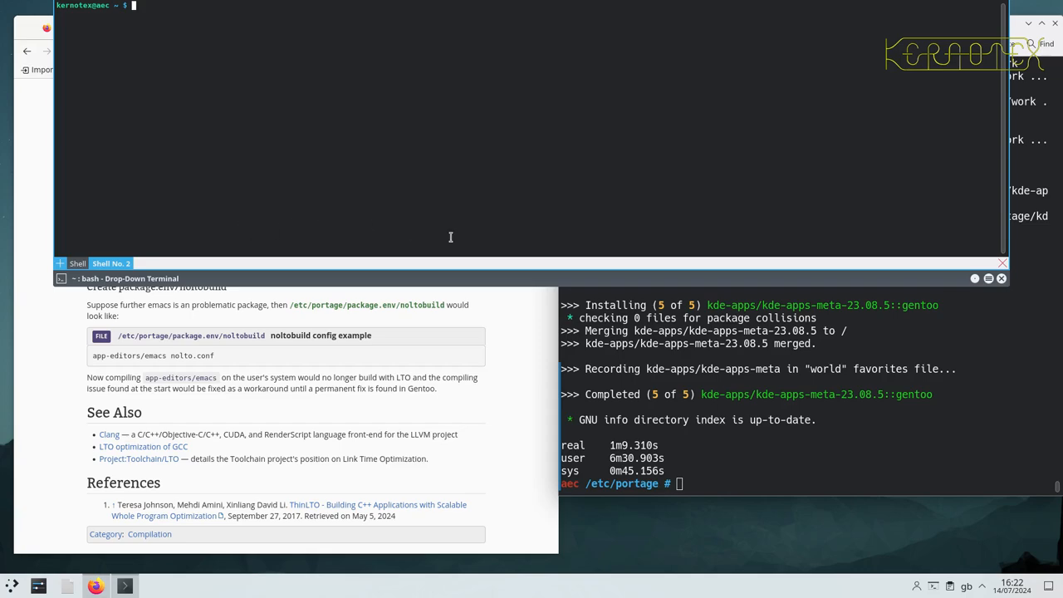
pyautogui.moveTo(1020, 290)
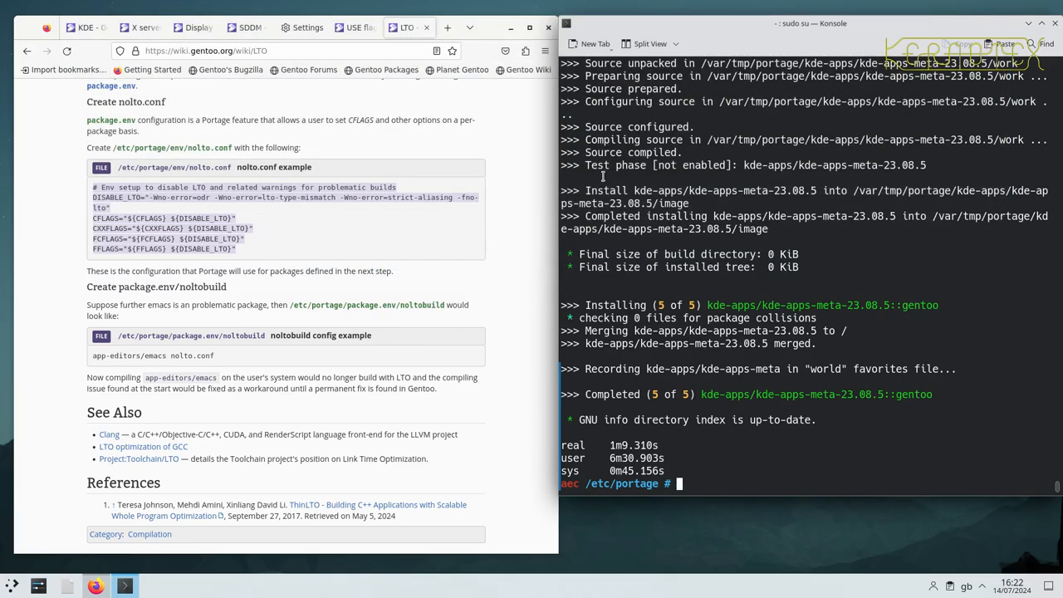
pyautogui.moveTo(490, 243)
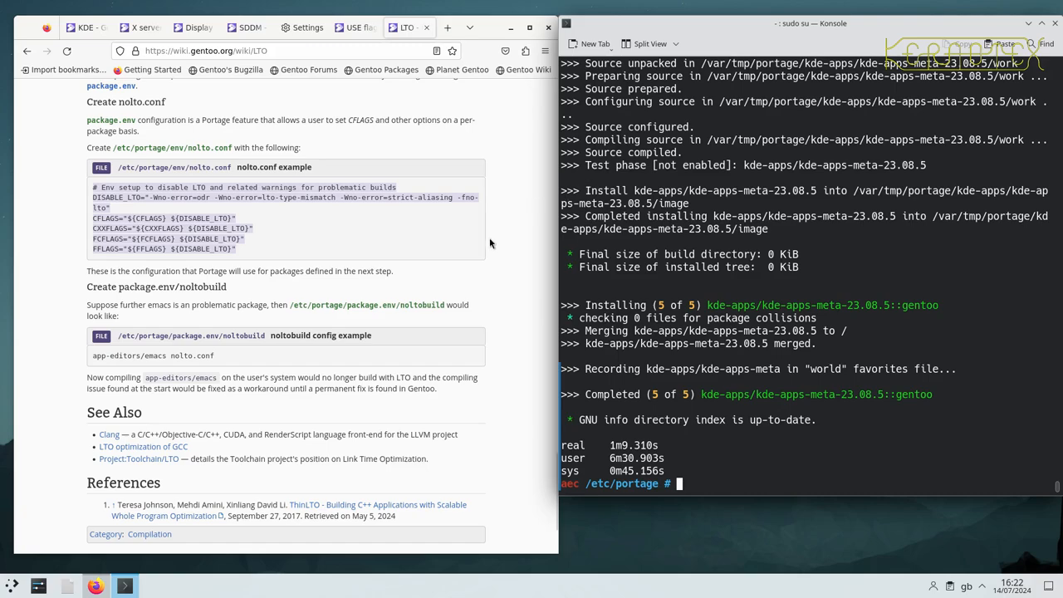